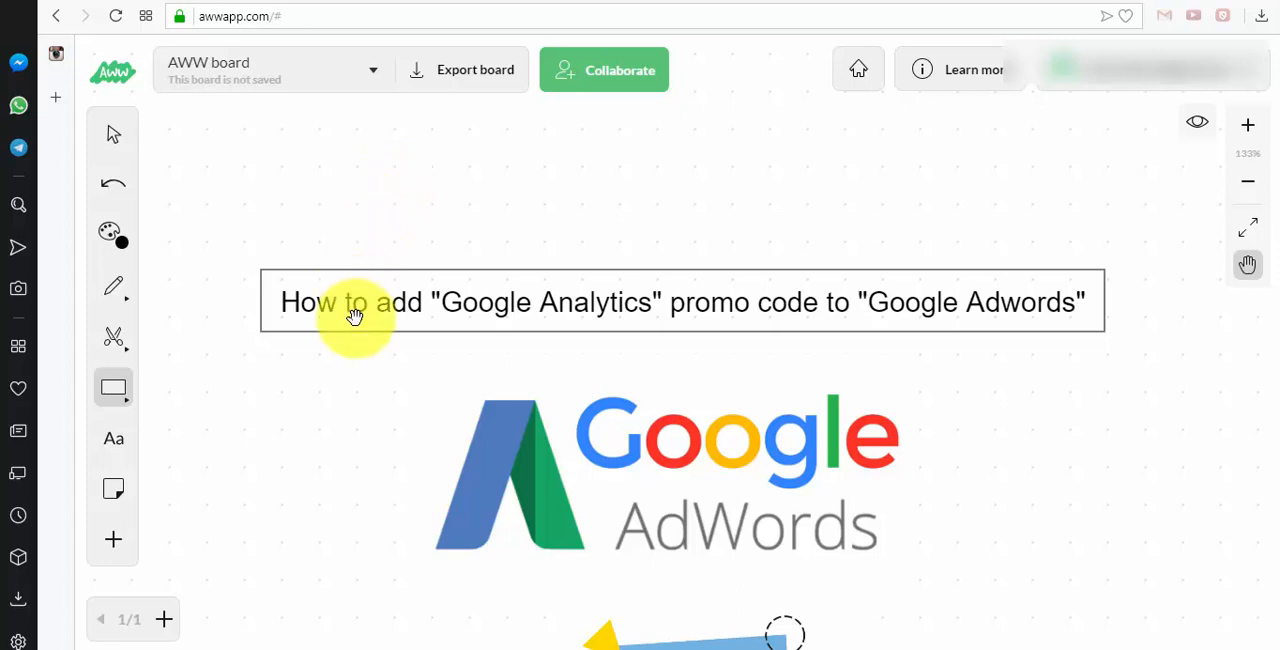
{"action": "mouse_move", "coordinate": [210, 375]}
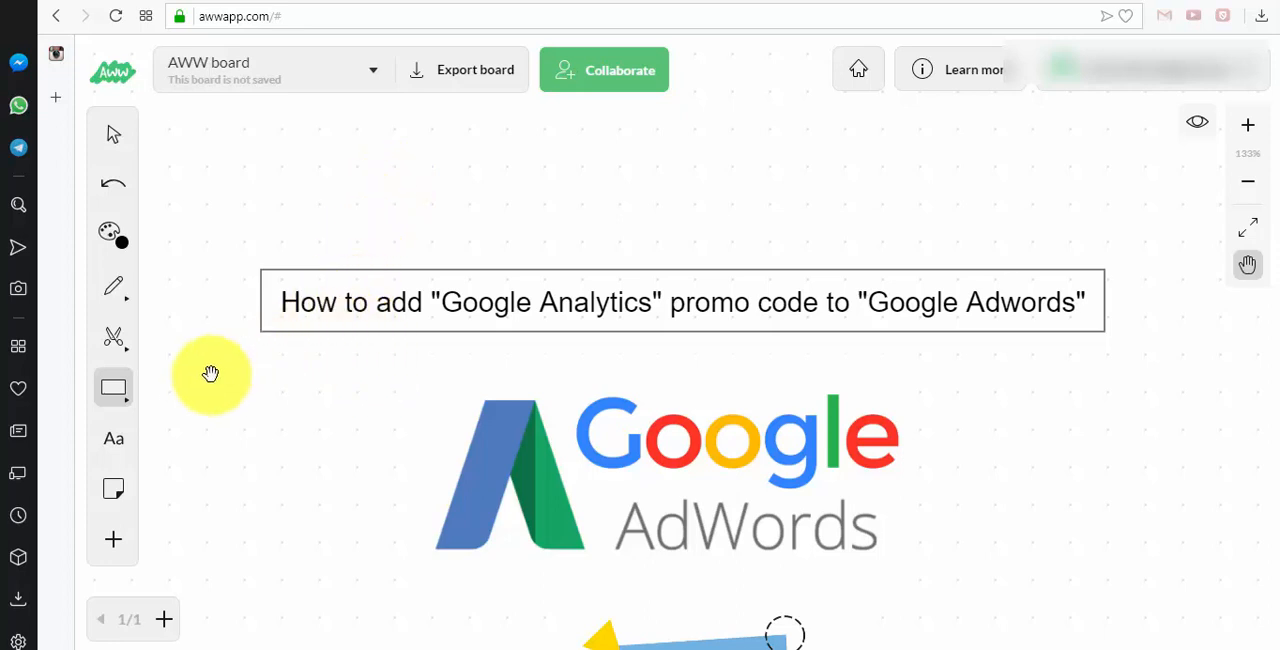
Draw freehand black loops around the tutorial title box and the PROMO CODE graphic.
{"action": "left_click", "coordinate": [113, 287]}
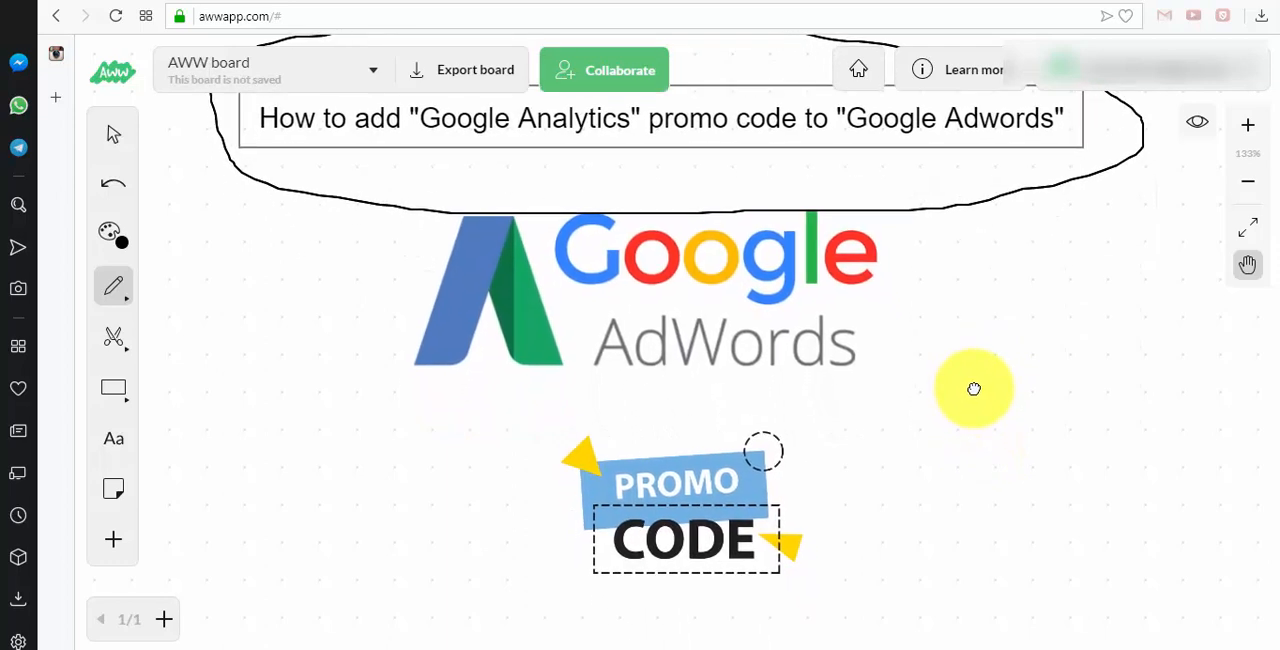
{"action": "left_click_drag", "start_coordinate": [975, 389], "coordinate": [559, 567]}
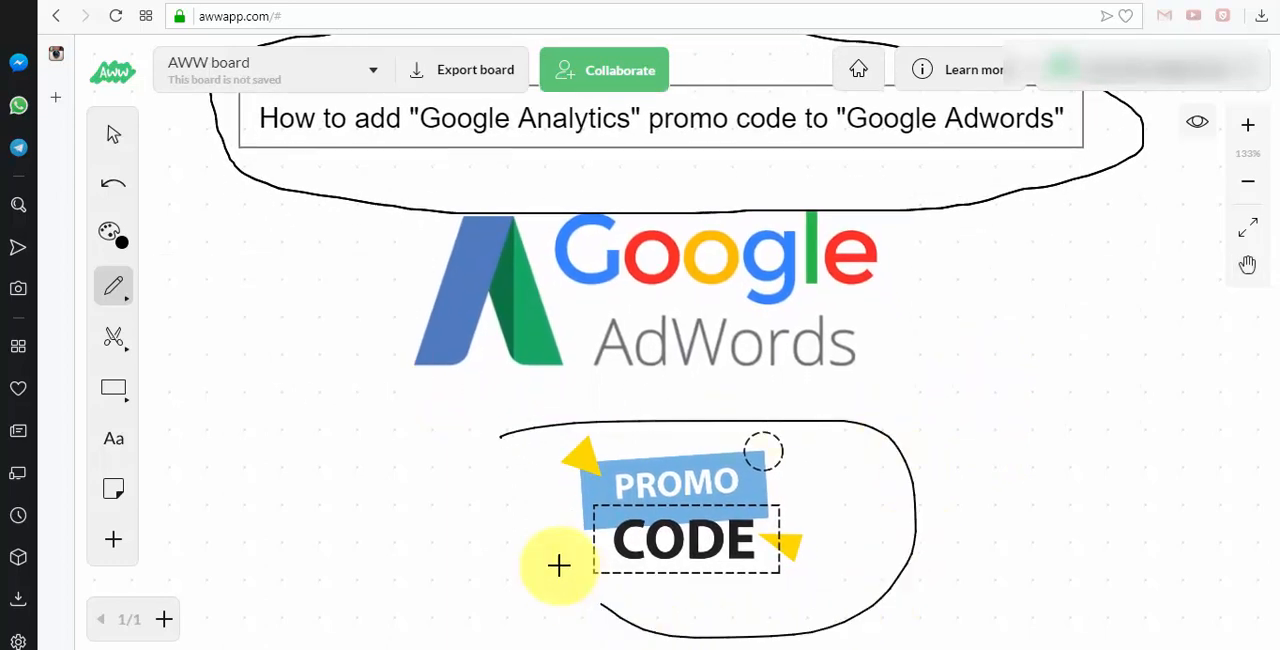
{"action": "left_click_drag", "start_coordinate": [559, 566], "coordinate": [476, 429]}
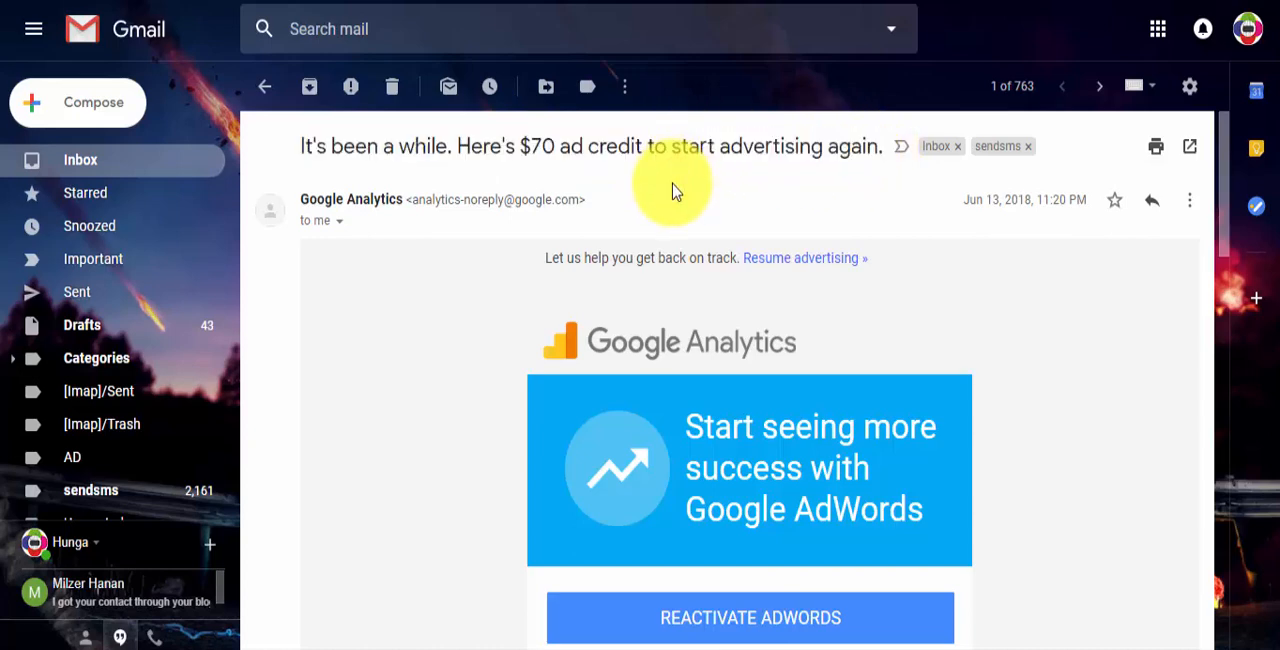
{"action": "mouse_move", "coordinate": [588, 325]}
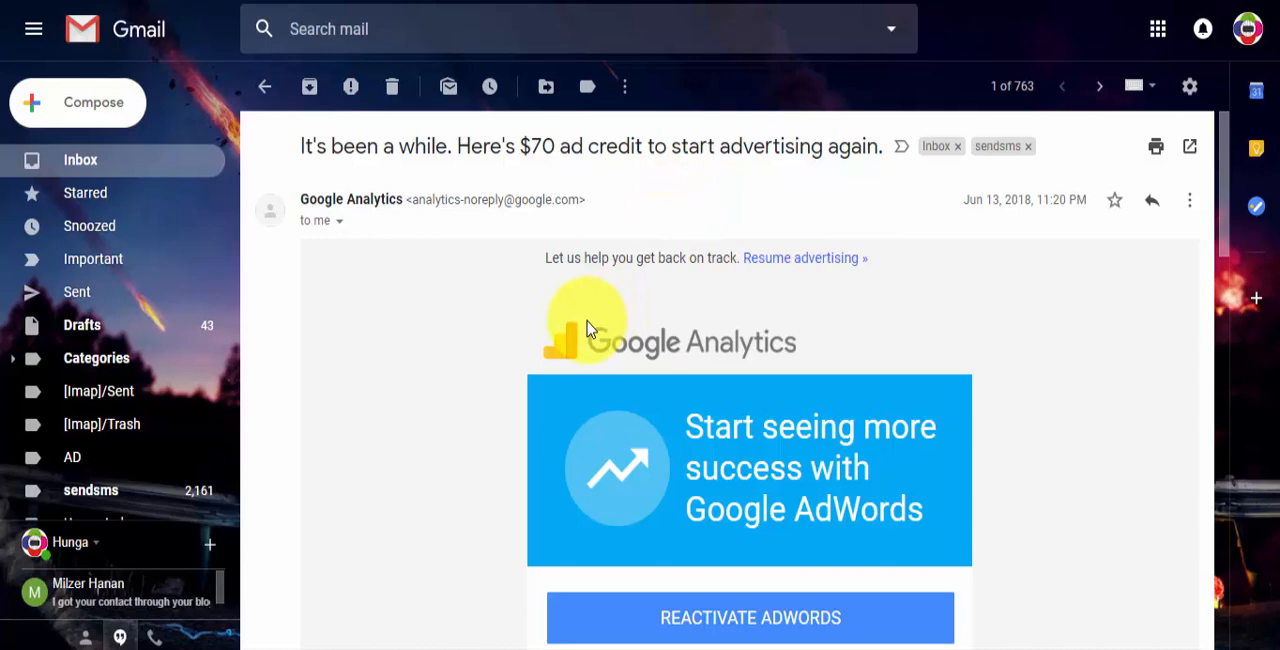
{"action": "scroll", "scroll_direction": "down", "scroll_amount": 3}
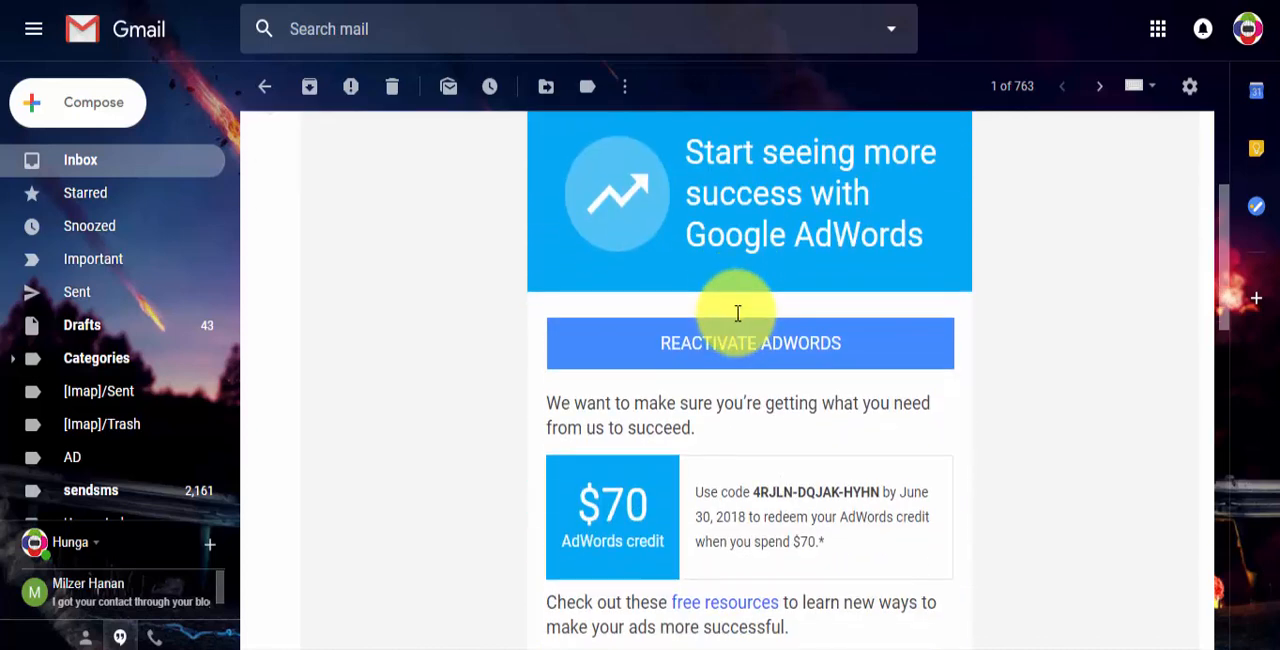
{"action": "scroll", "scroll_direction": "down", "scroll_amount": 3}
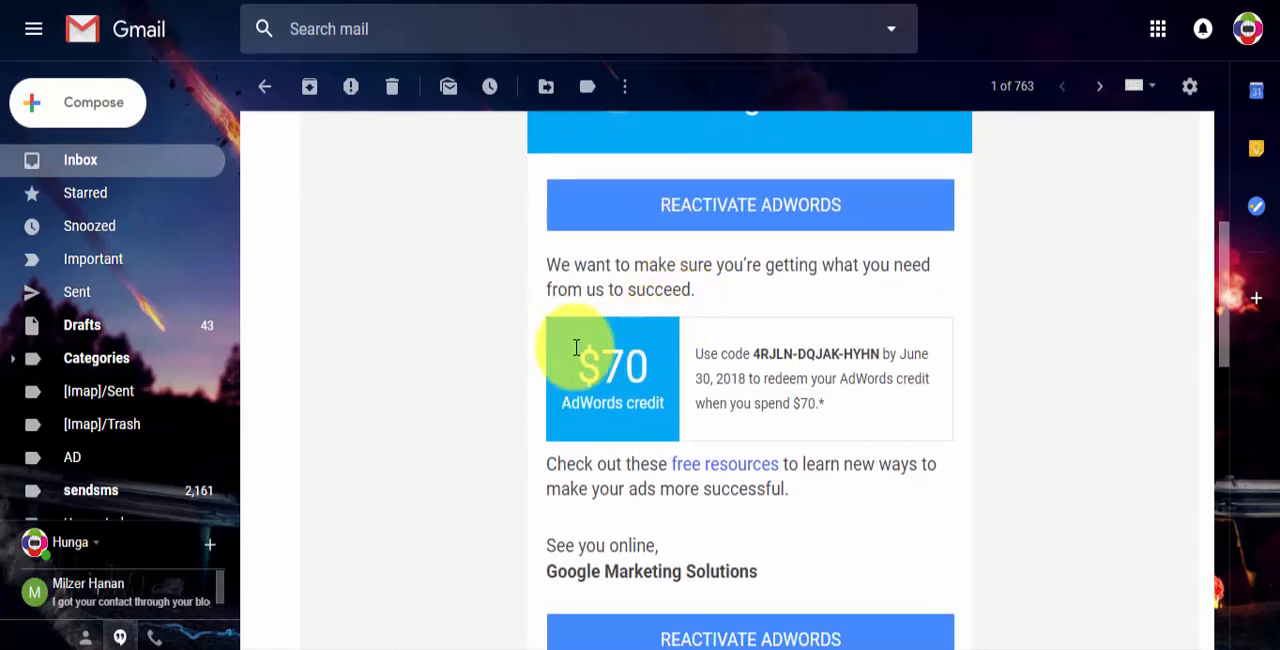
{"action": "mouse_move", "coordinate": [620, 335]}
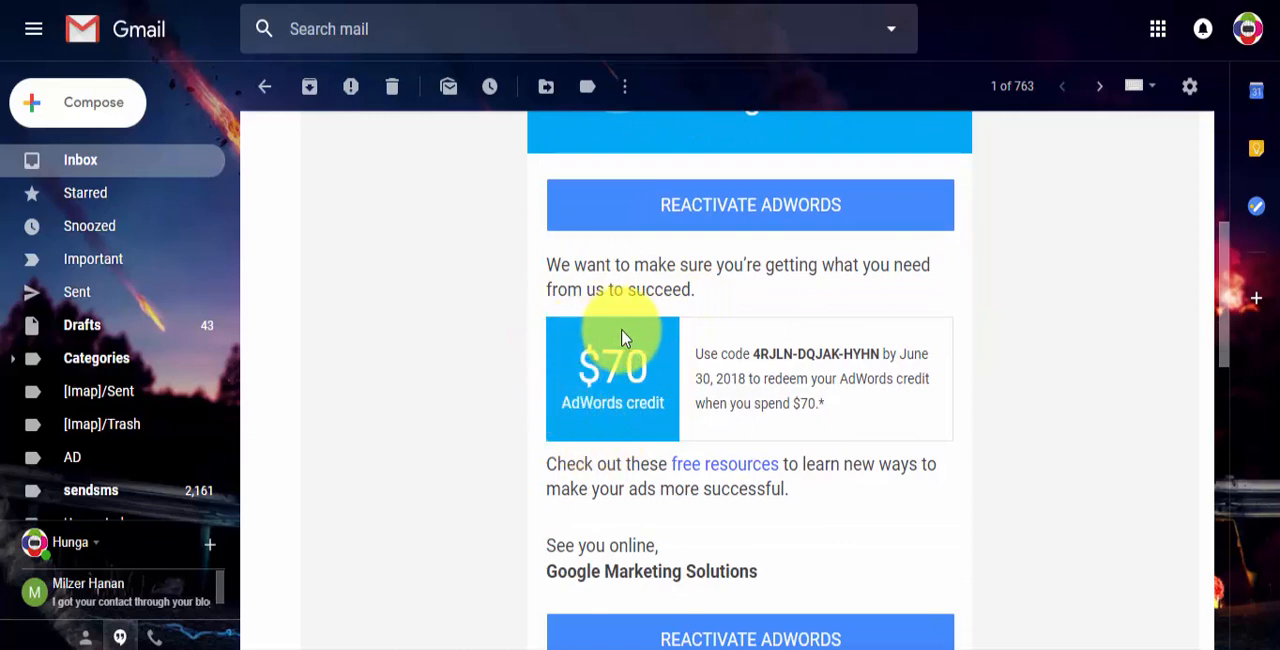
{"action": "mouse_move", "coordinate": [845, 353]}
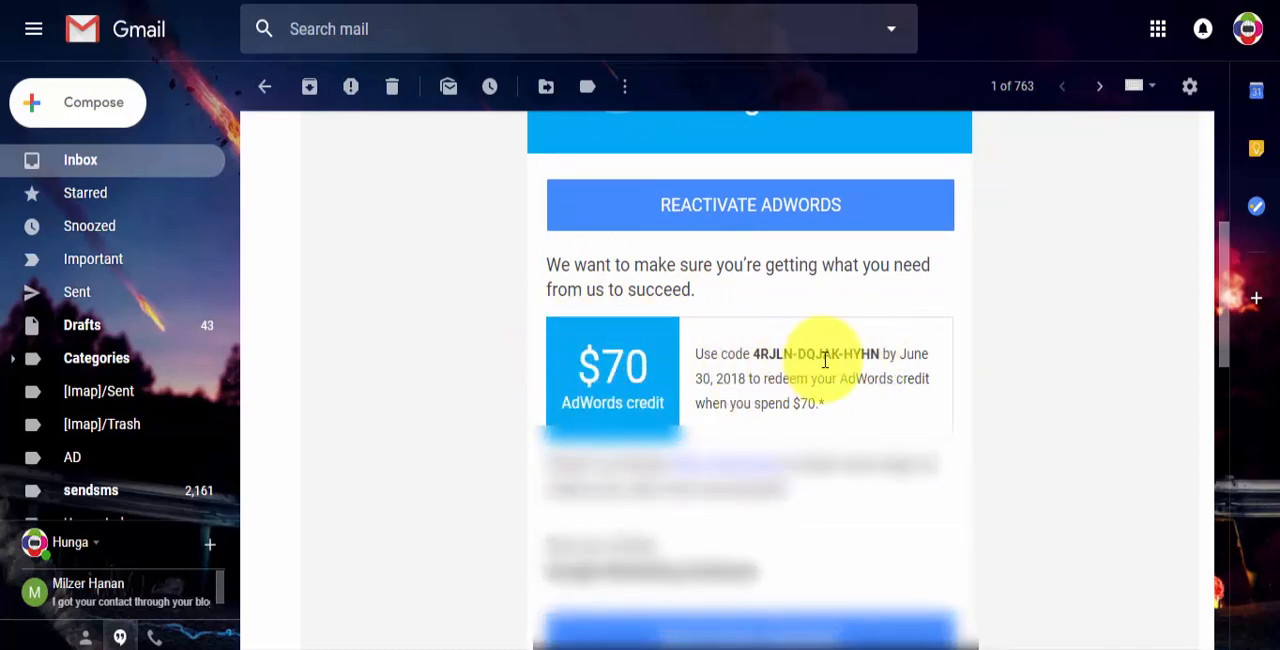
{"action": "scroll", "scroll_direction": "down", "scroll_amount": 3}
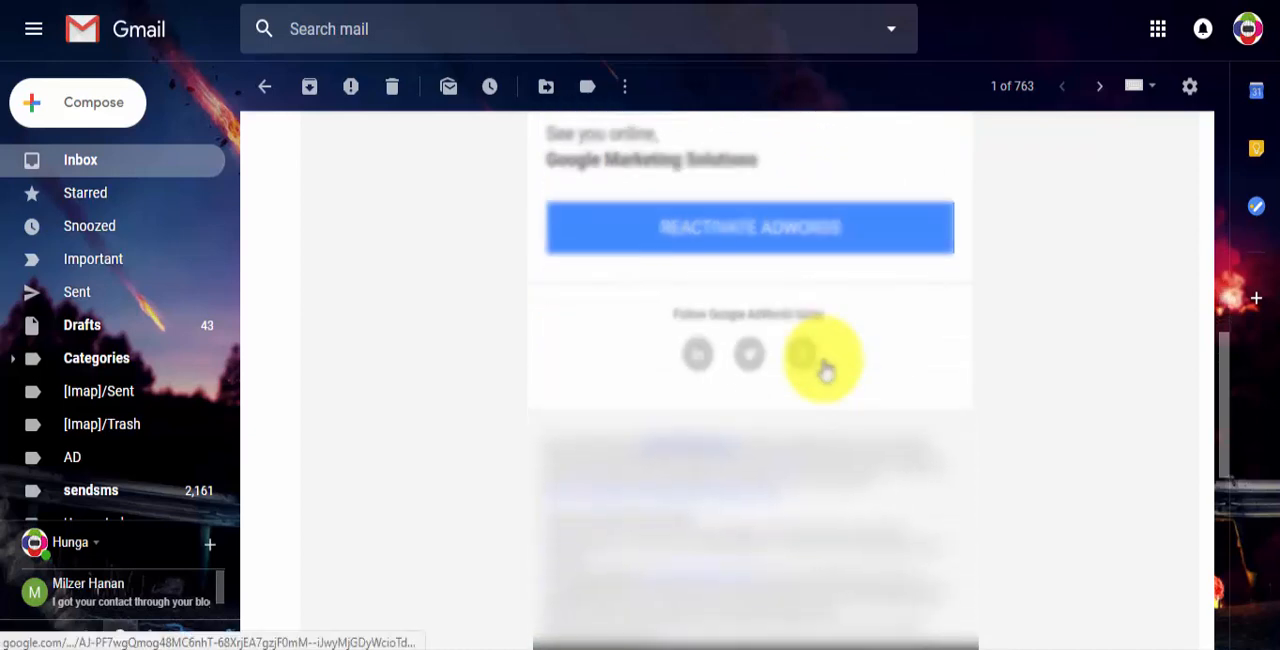
{"action": "scroll", "scroll_direction": "down", "scroll_amount": 3}
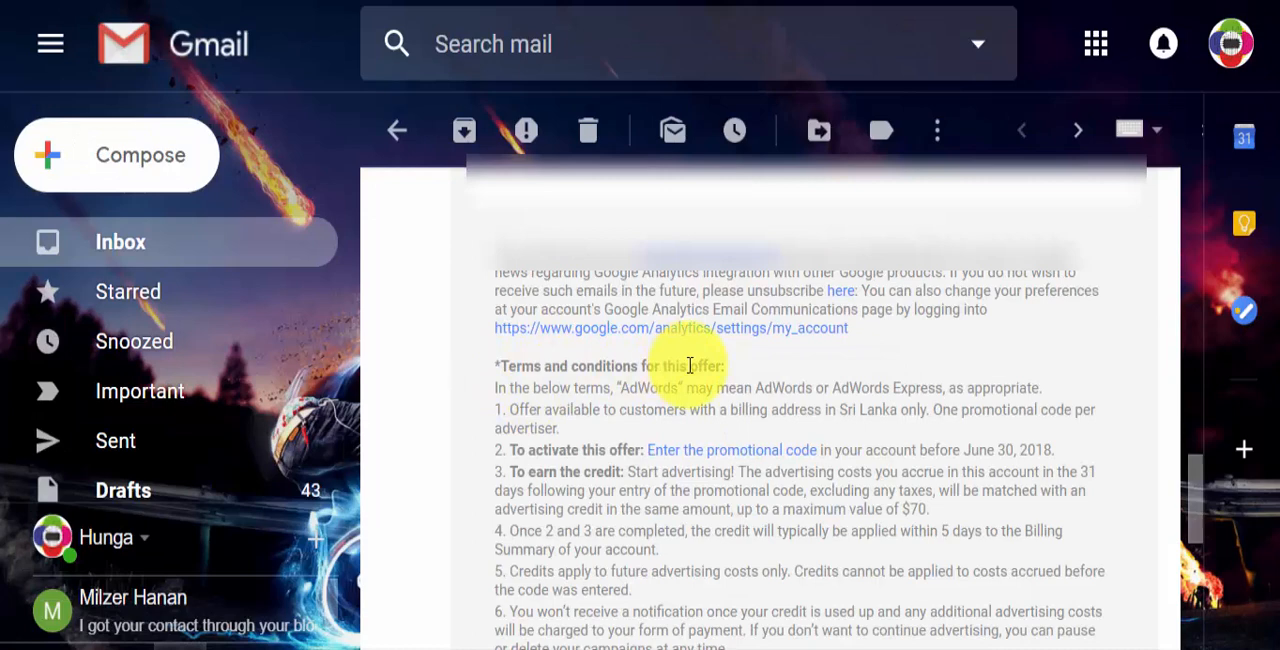
{"action": "mouse_move", "coordinate": [615, 383]}
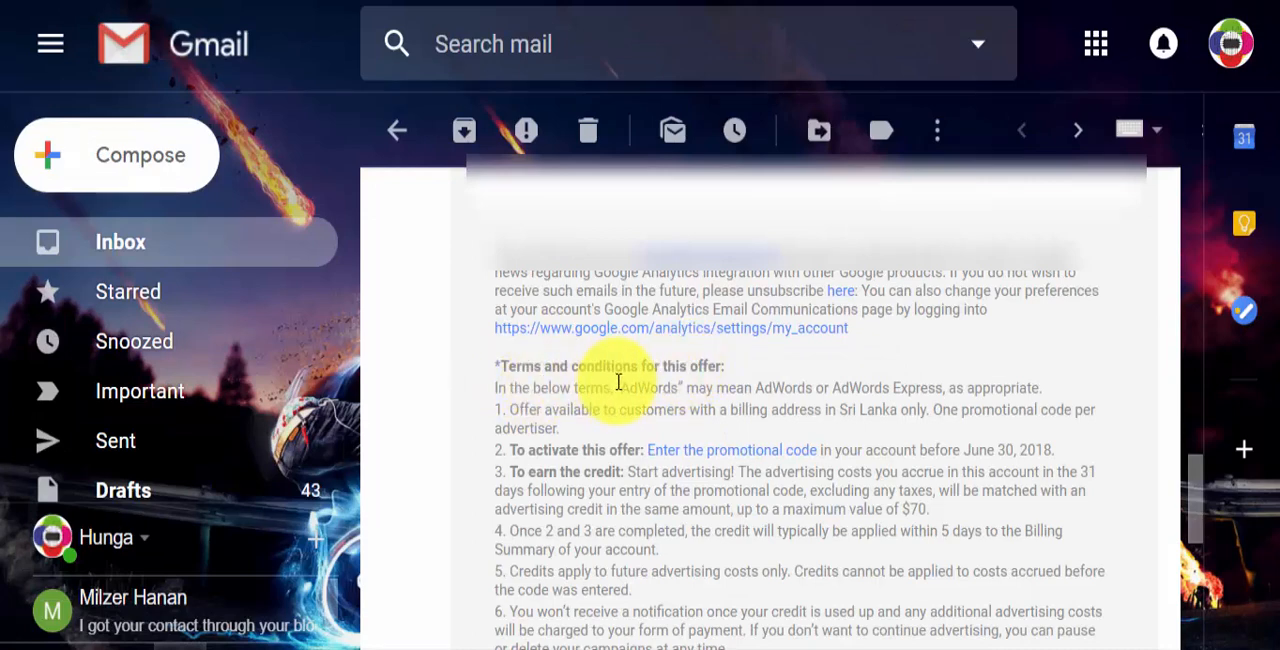
{"action": "mouse_move", "coordinate": [900, 388]}
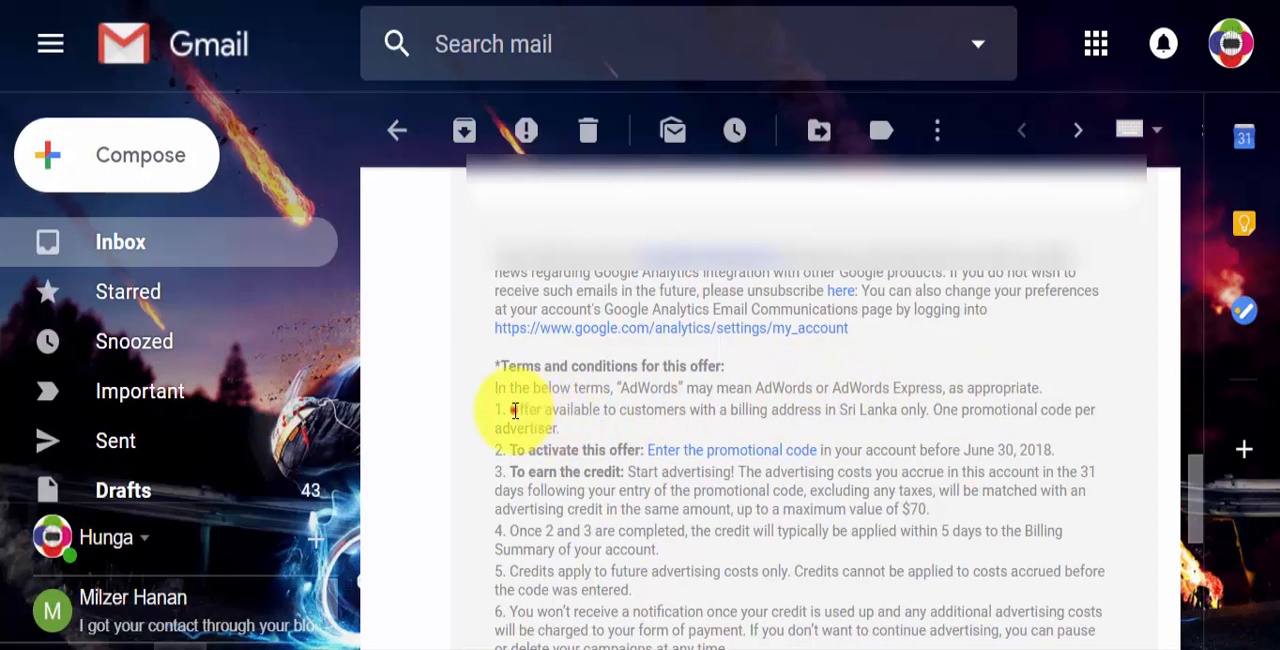
{"action": "left_click_drag", "start_coordinate": [509, 410], "coordinate": [823, 410]}
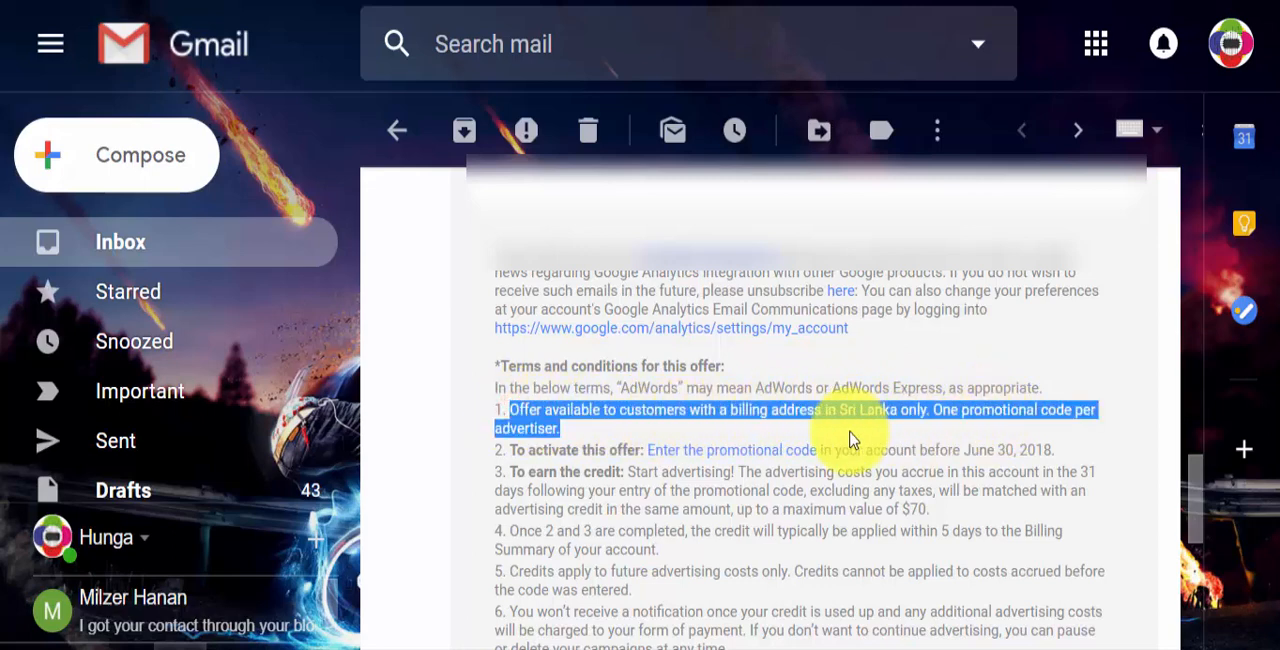
{"action": "mouse_move", "coordinate": [583, 445]}
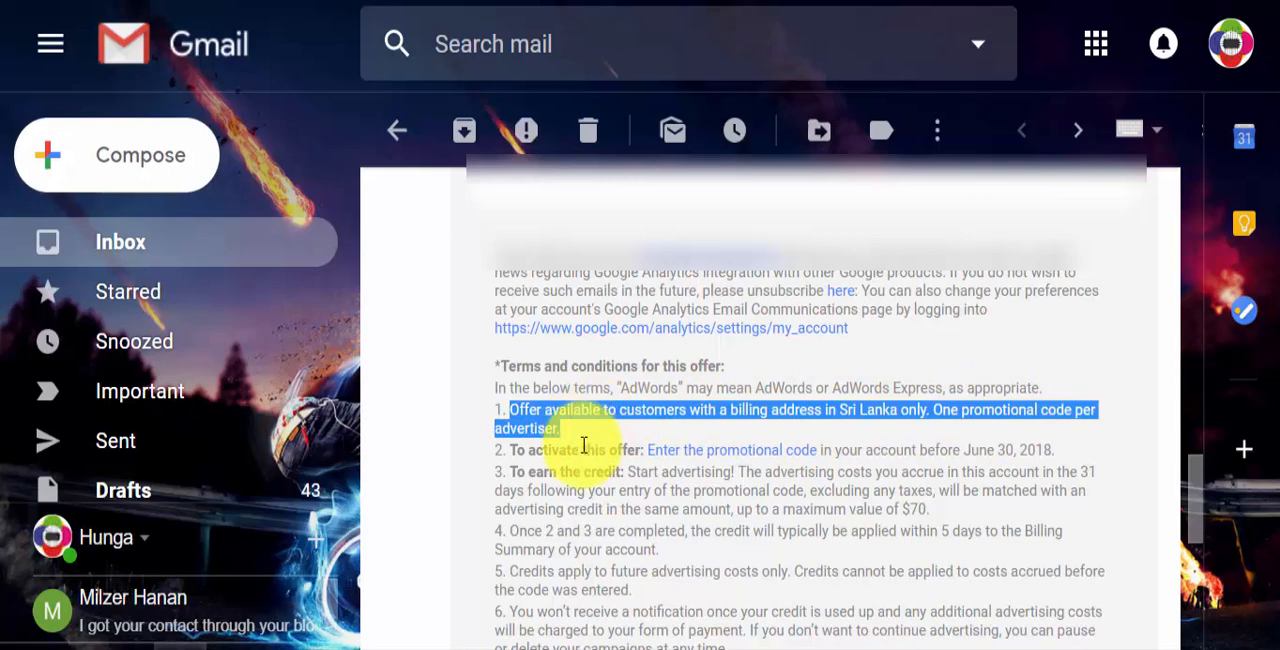
{"action": "mouse_move", "coordinate": [731, 449]}
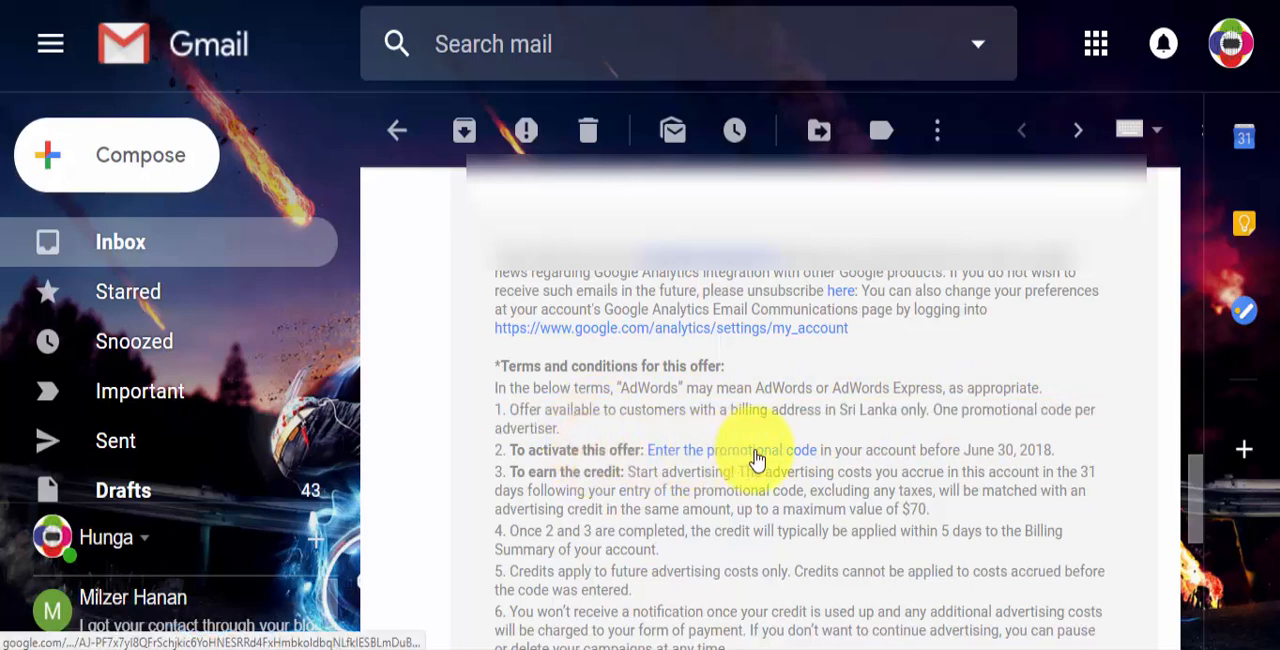
{"action": "mouse_move", "coordinate": [1040, 458]}
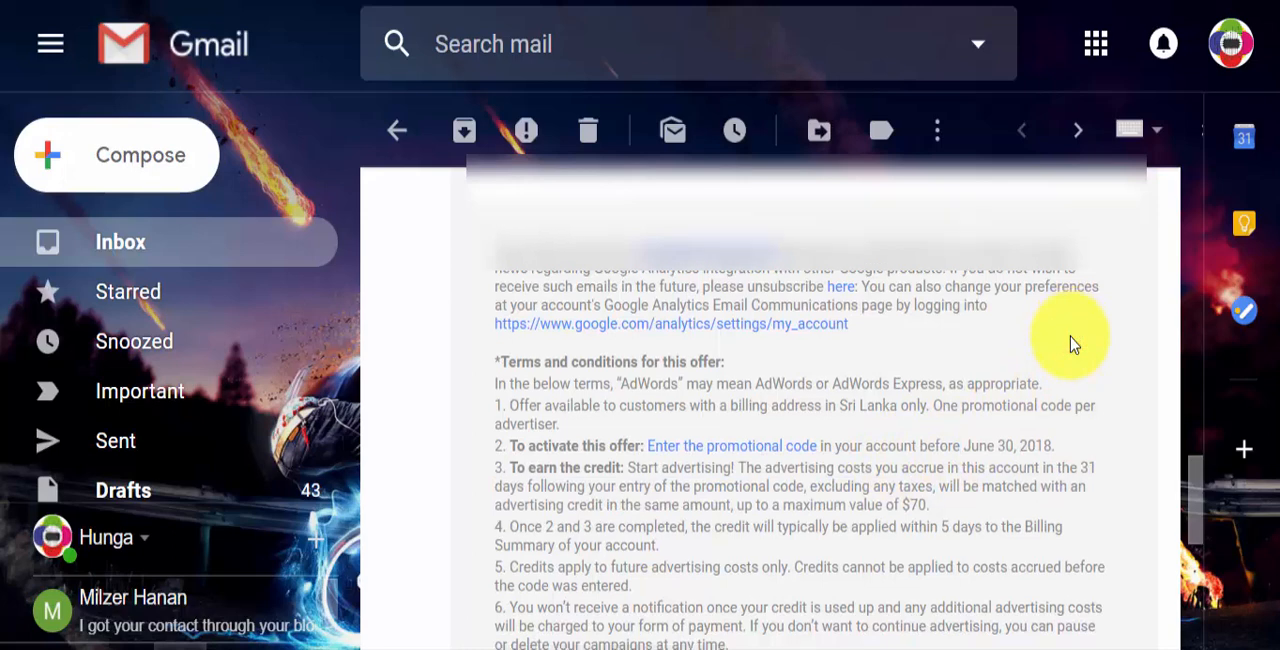
{"action": "scroll", "scroll_direction": "down", "scroll_amount": 3}
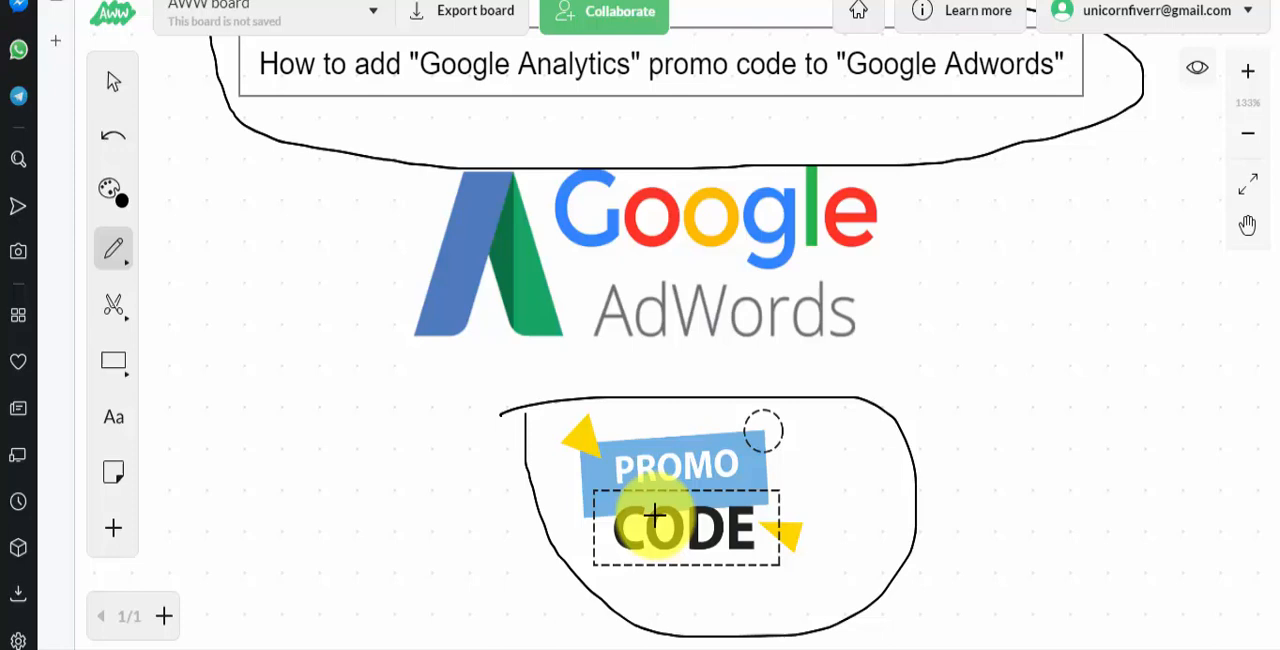
{"action": "mouse_move", "coordinate": [1033, 551]}
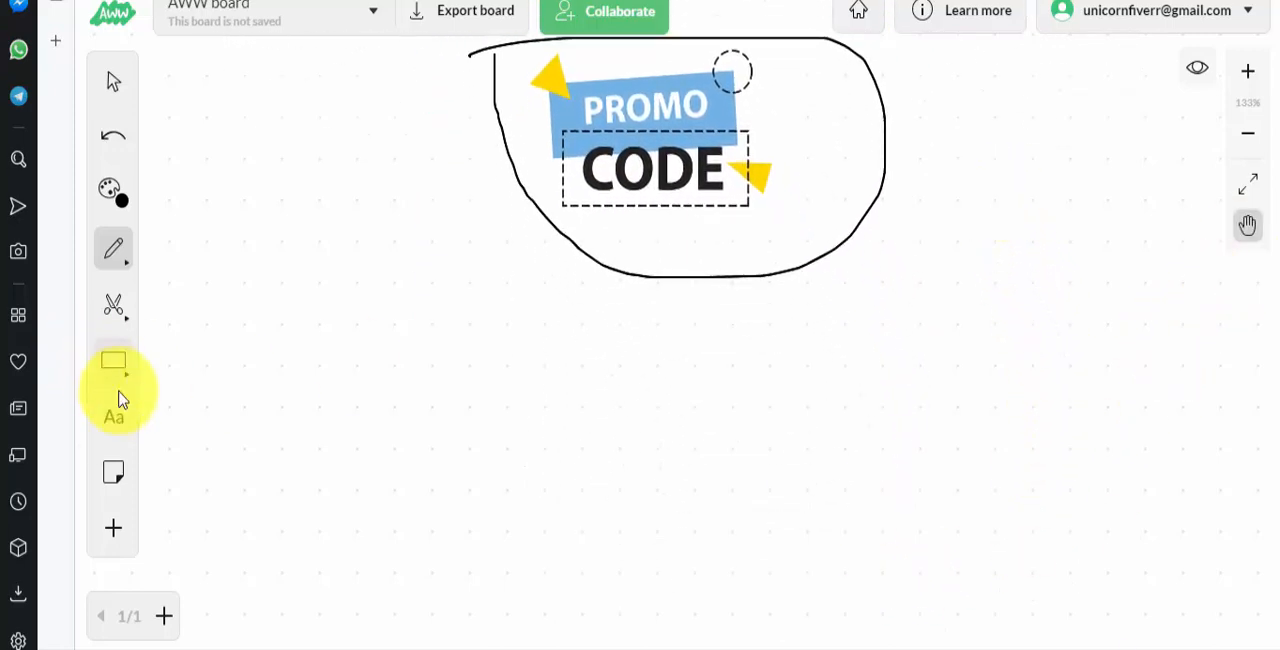
Add a text note reading 'now lets see, how to add promo code to google adword' below the graphic.
{"action": "left_click", "coordinate": [113, 417]}
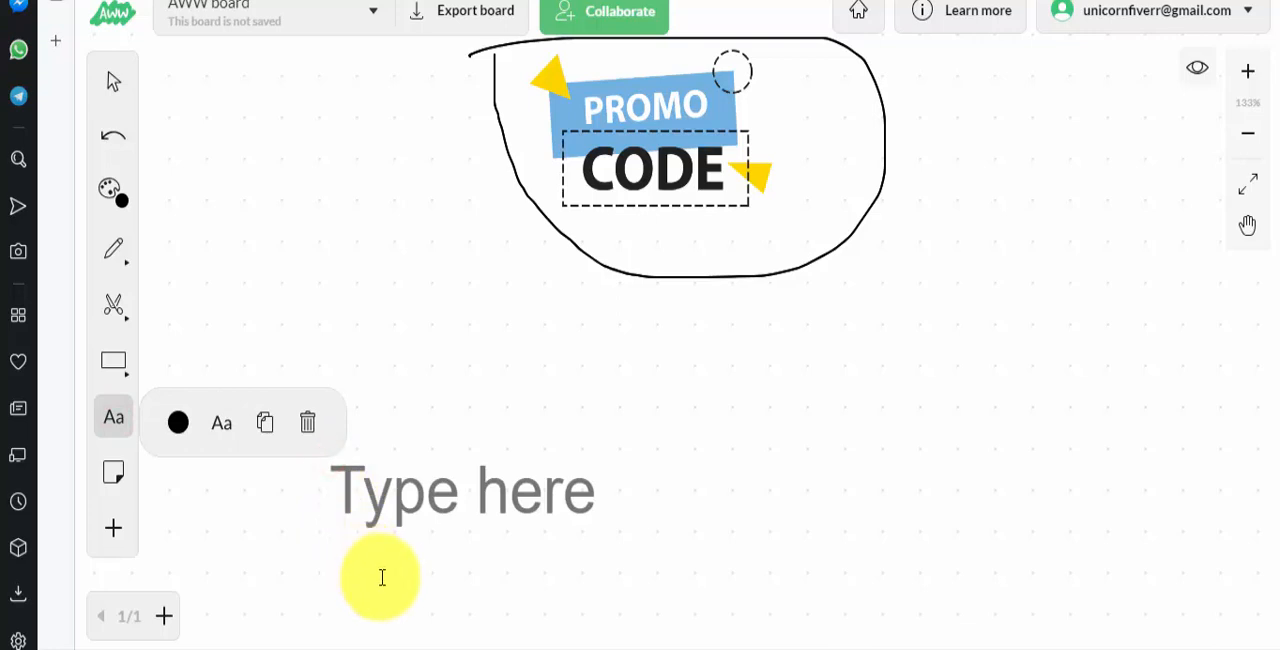
{"action": "type", "text": "now"}
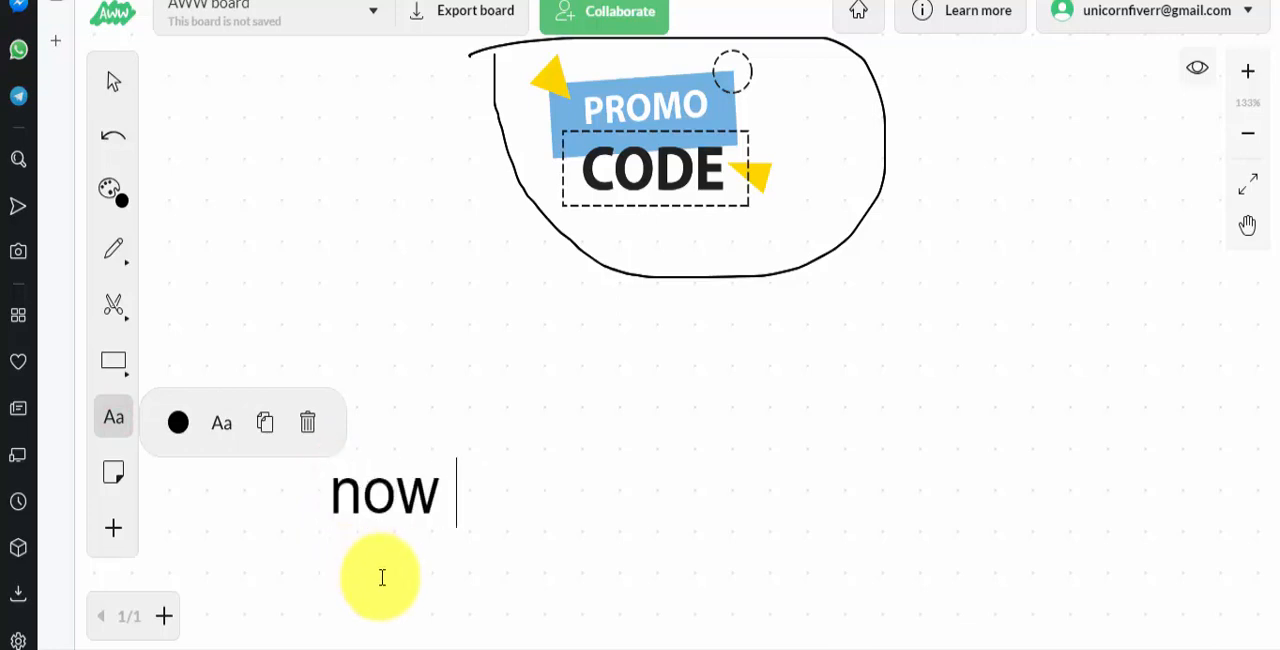
{"action": "type", "text": "let"}
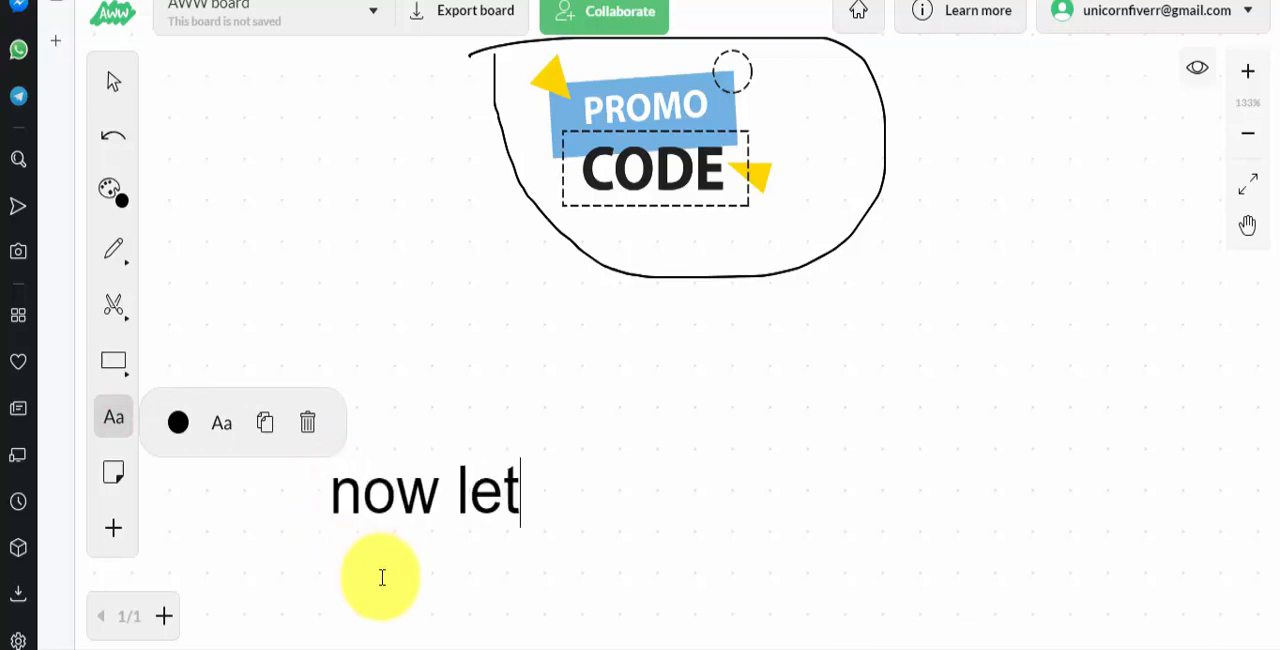
{"action": "type", "text": "s se"}
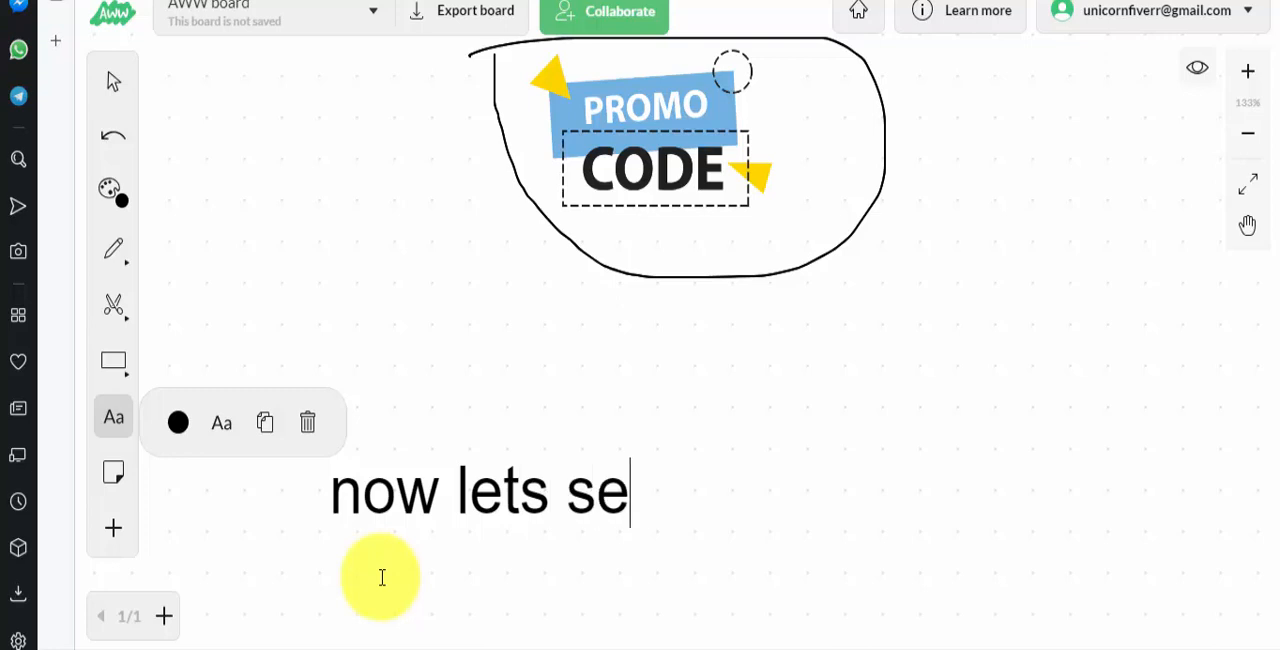
{"action": "type", "text": "e,"}
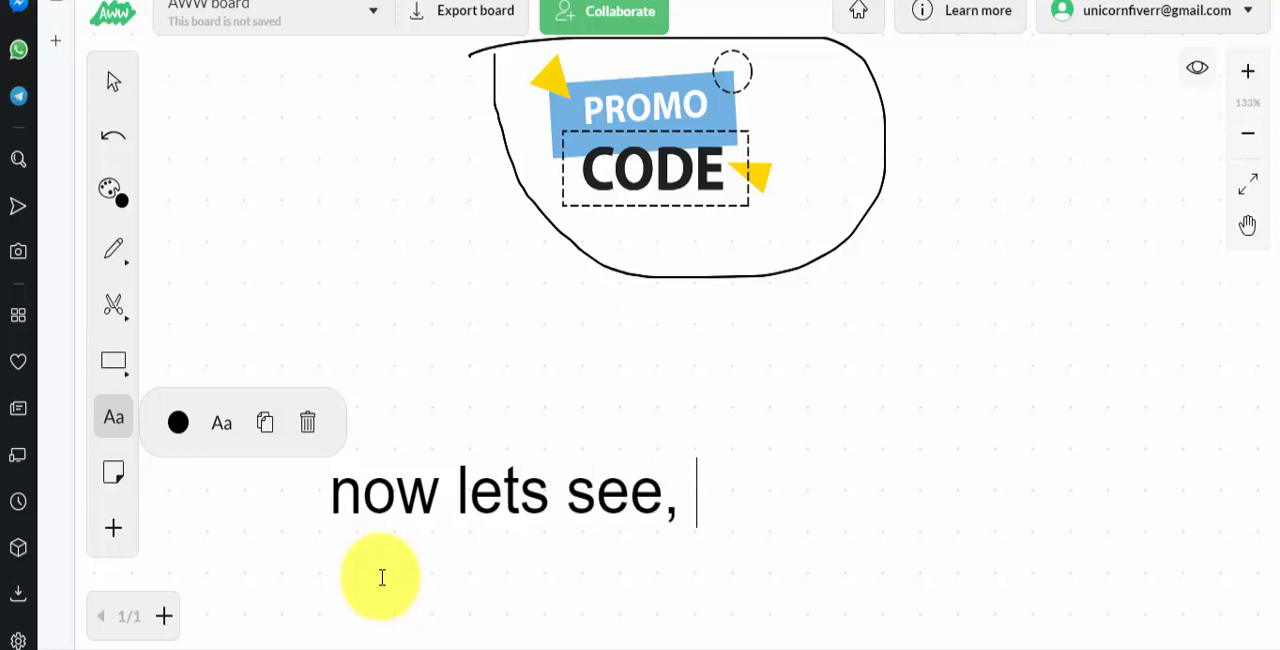
{"action": "type", "text": "how"}
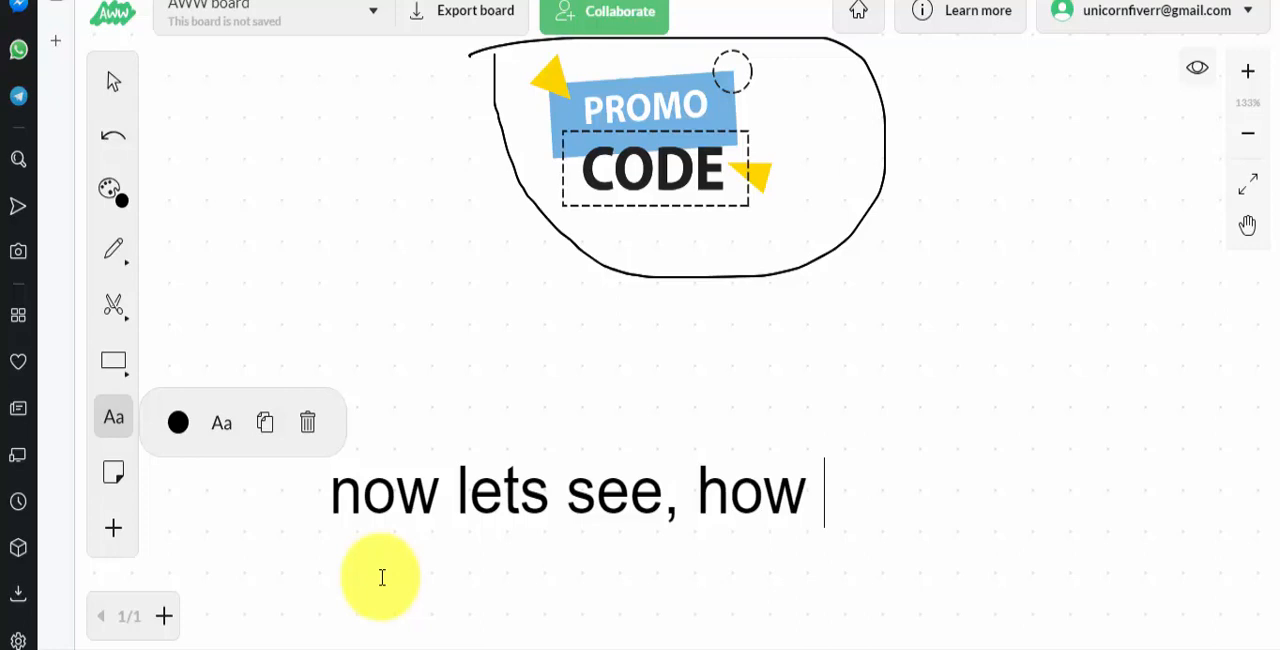
{"action": "type", "text": "to ad"}
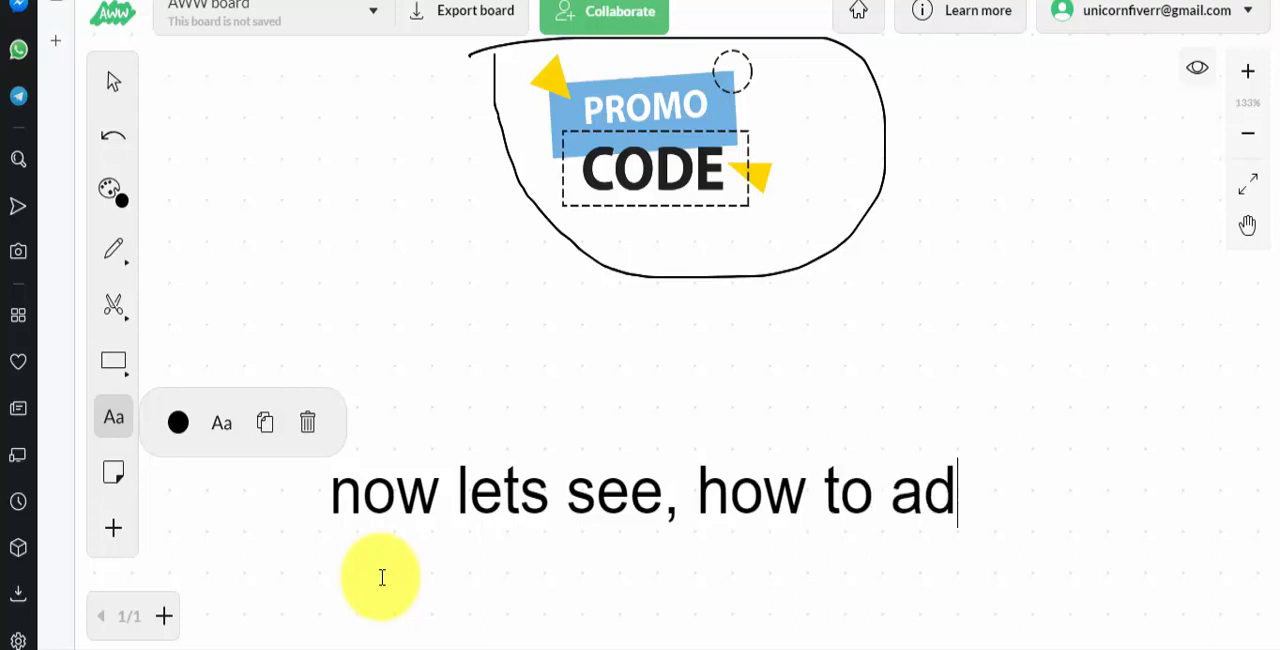
{"action": "type", "text": "d"}
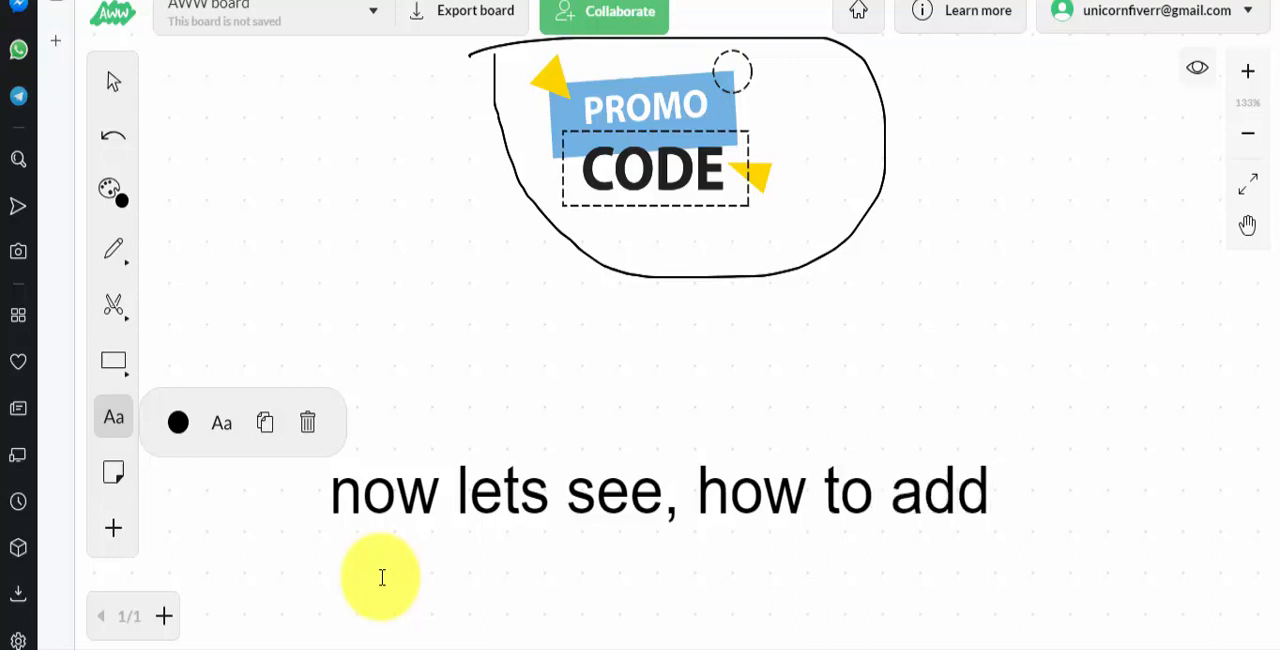
{"action": "type", "text": "pro"}
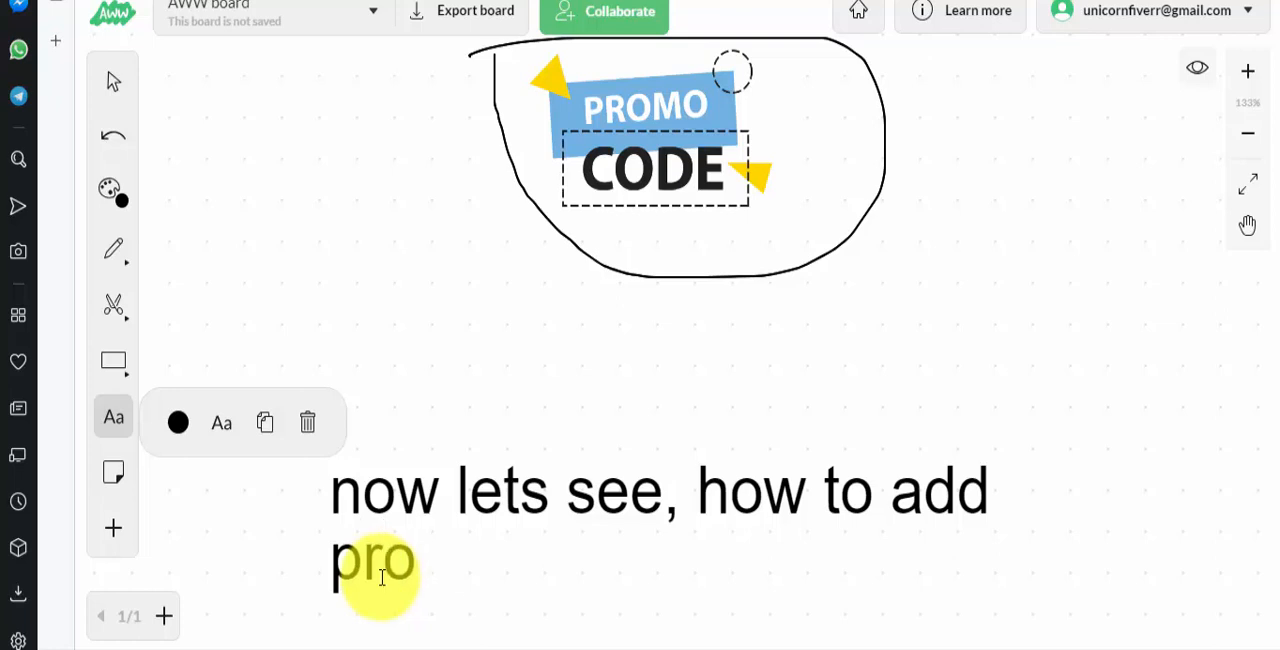
{"action": "type", "text": "mo cod"}
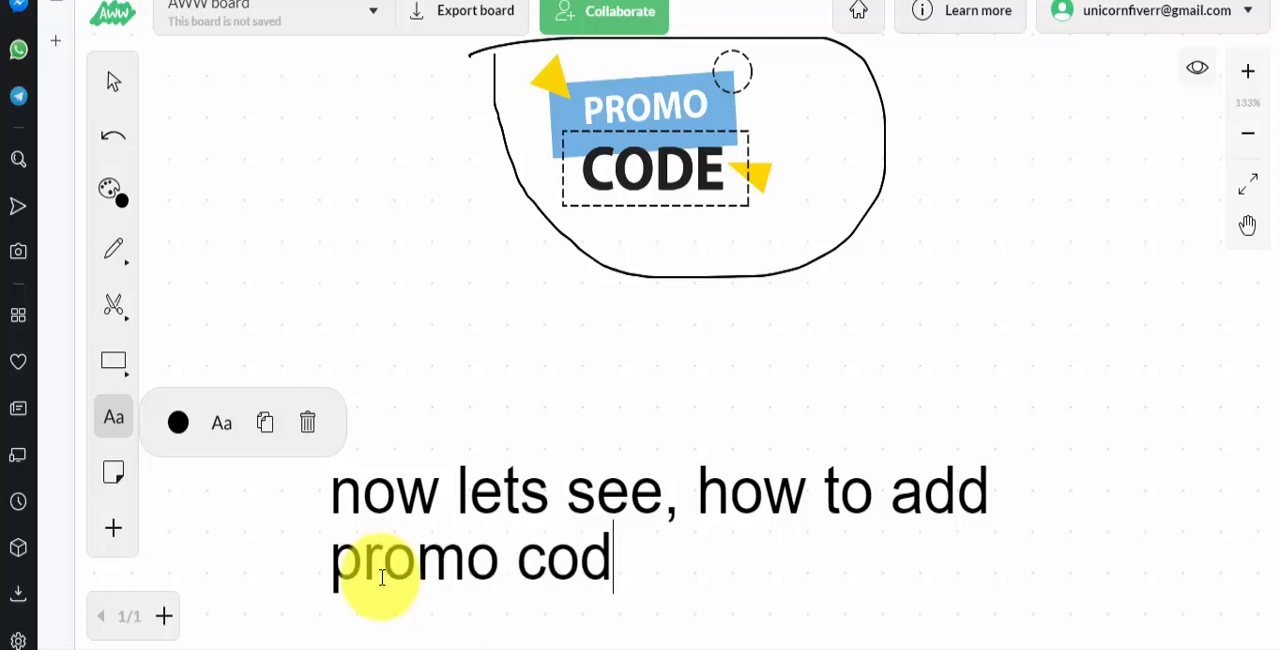
{"action": "type", "text": "e to"}
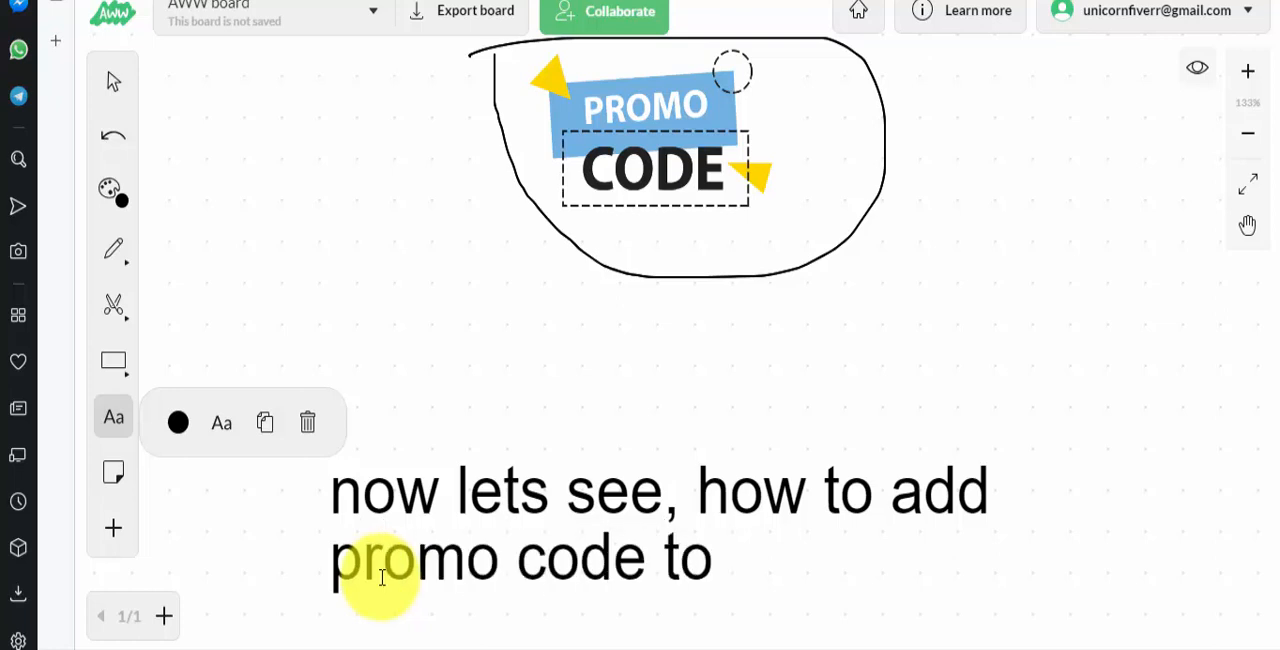
{"action": "type", "text": "googl"}
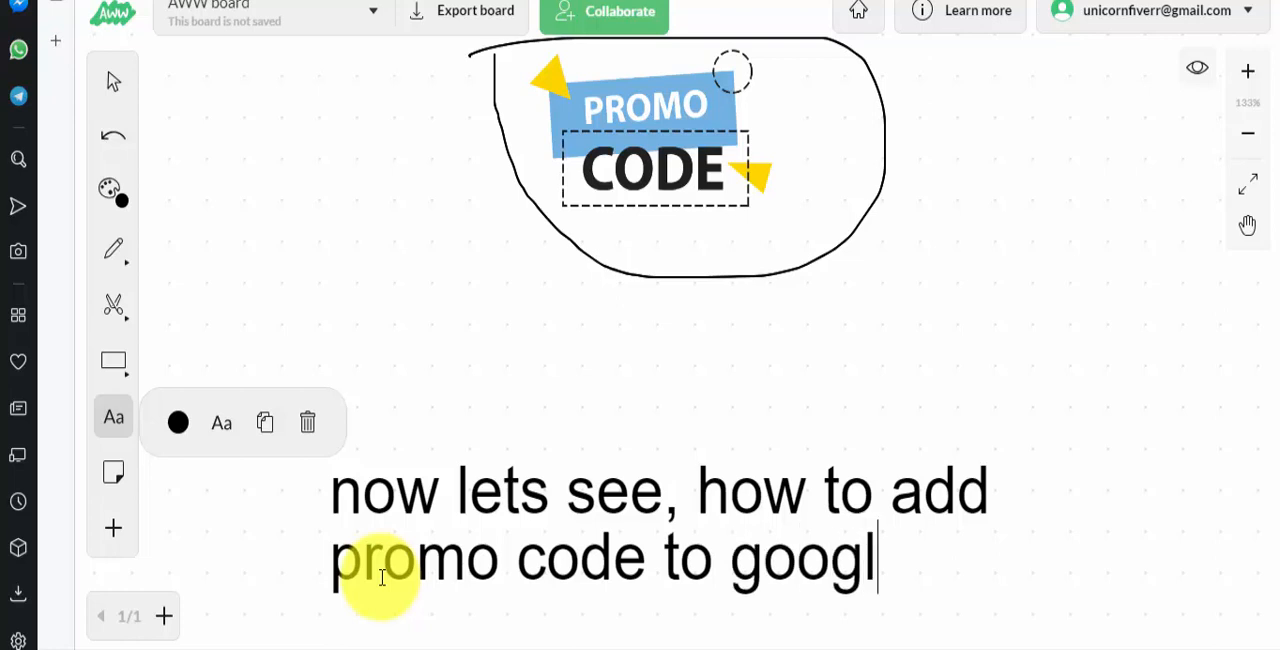
{"action": "type", "text": "e a"}
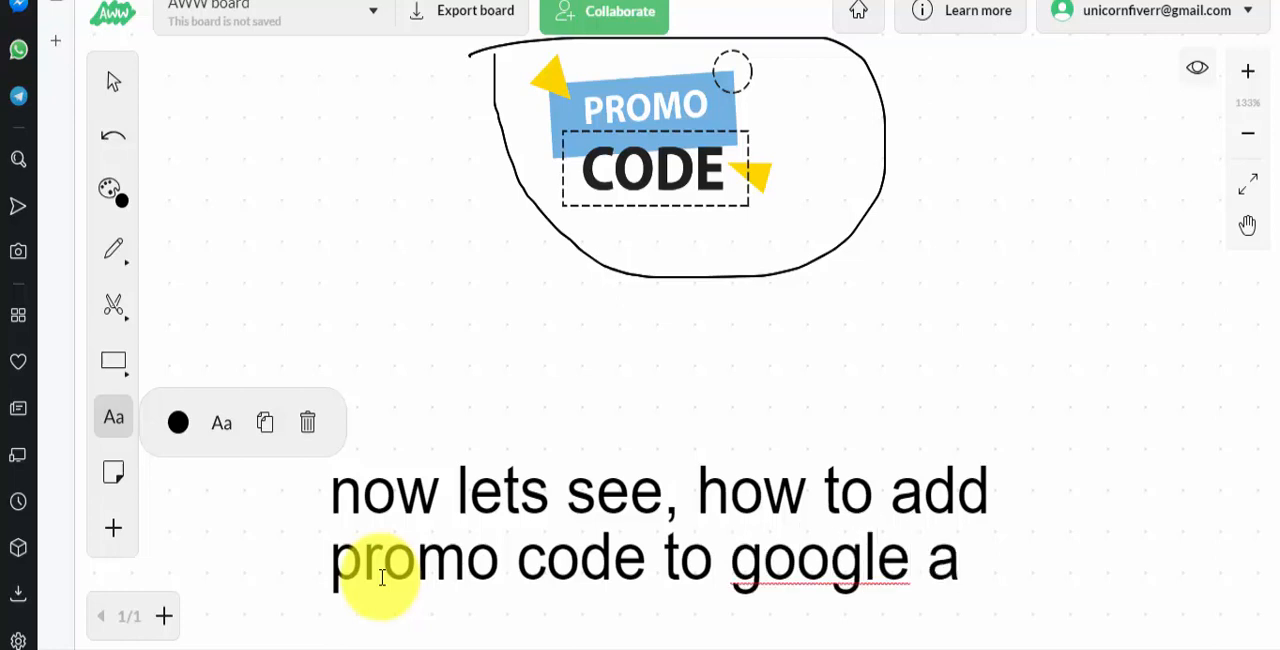
{"action": "type", "text": "dw"}
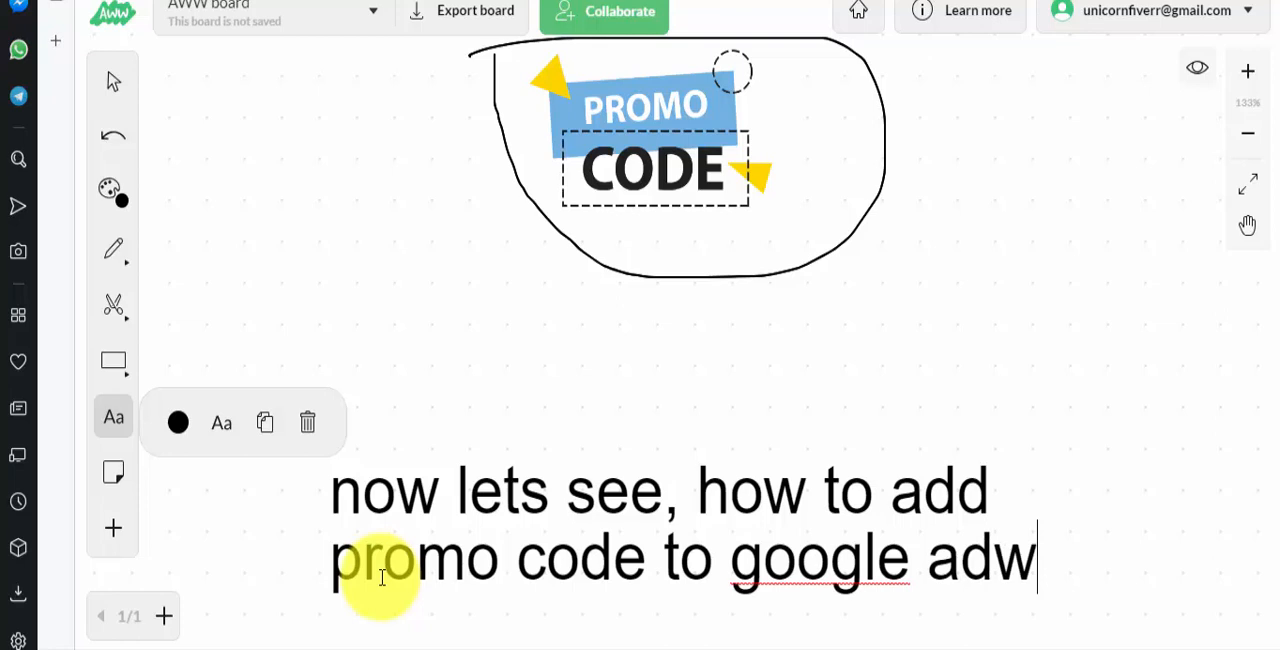
{"action": "type", "text": "oed"}
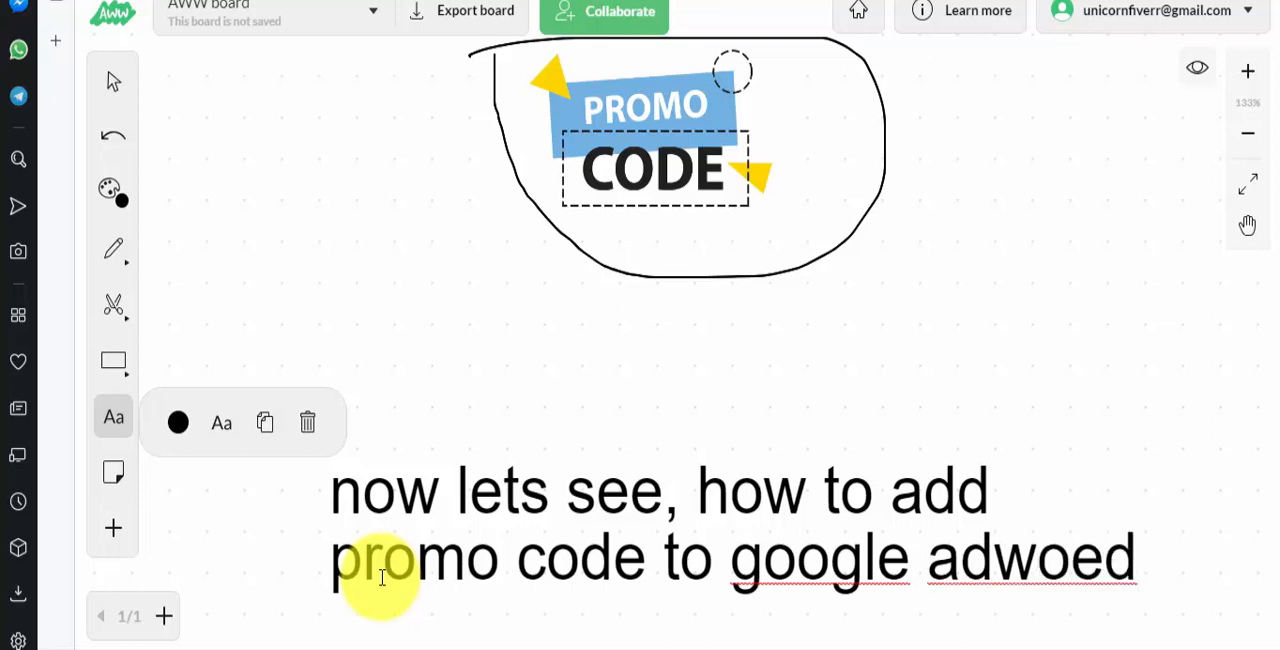
{"action": "key", "text": "Backspace"}
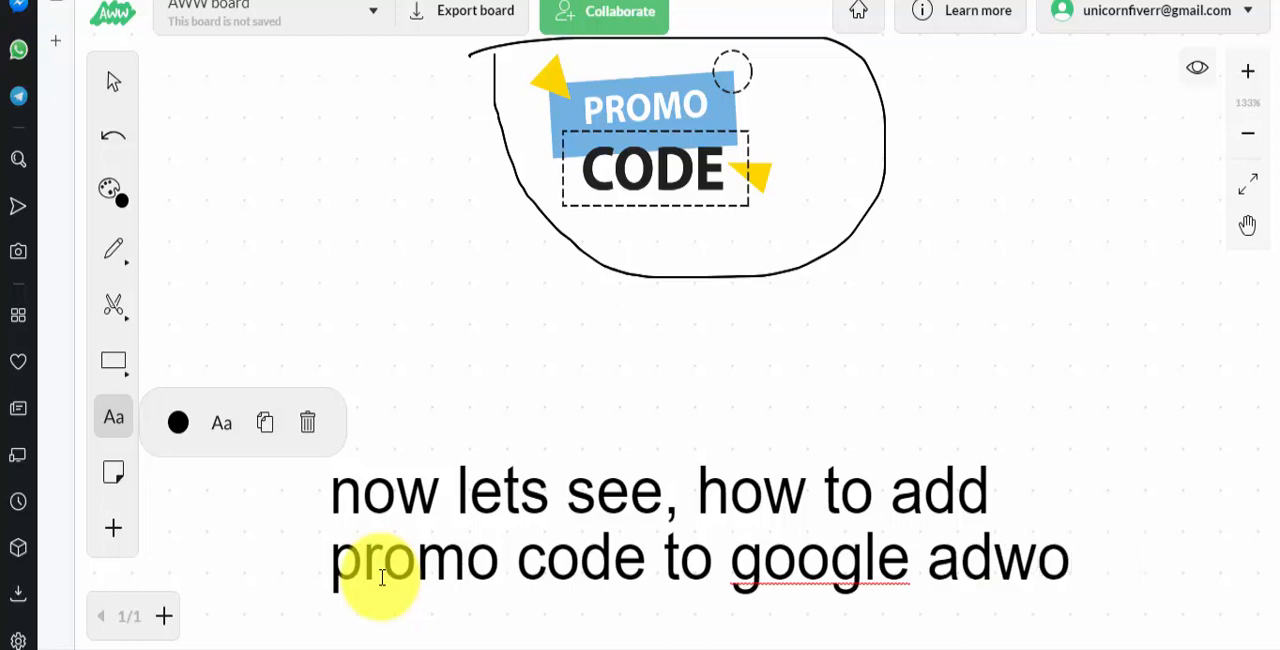
{"action": "type", "text": "rd"}
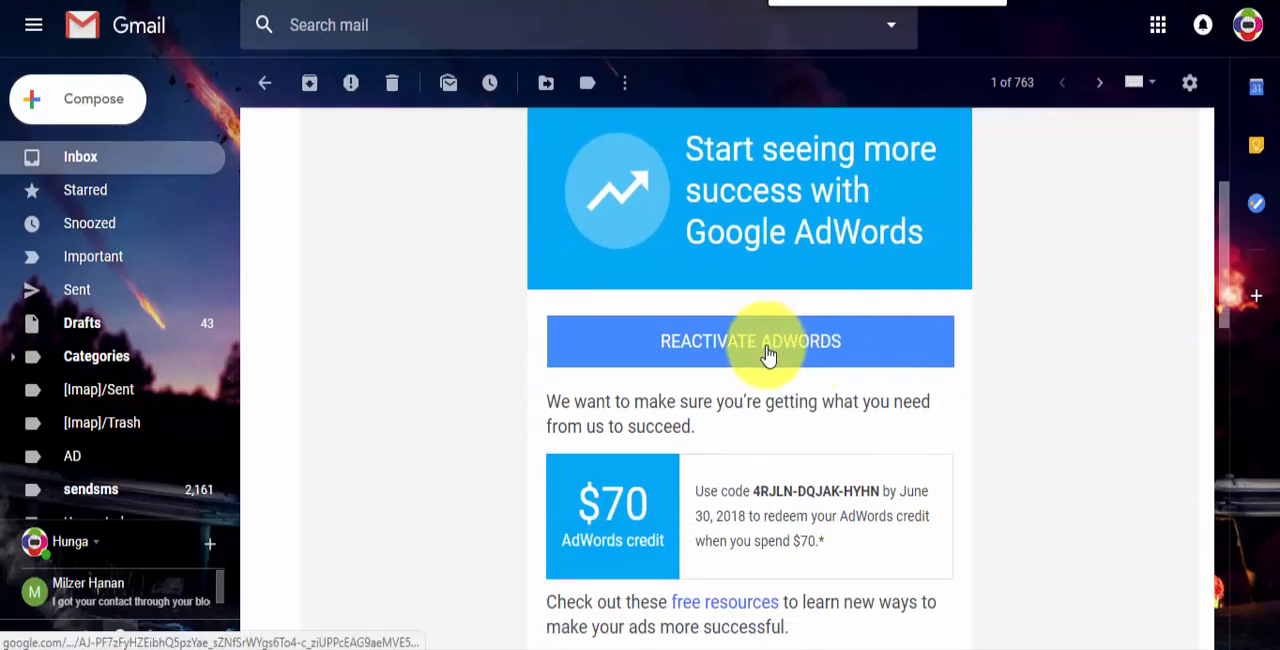
Follow the REACTIVATE ADWORDS button in the $70 credit email to reach AdWords.
{"action": "left_click", "coordinate": [750, 341]}
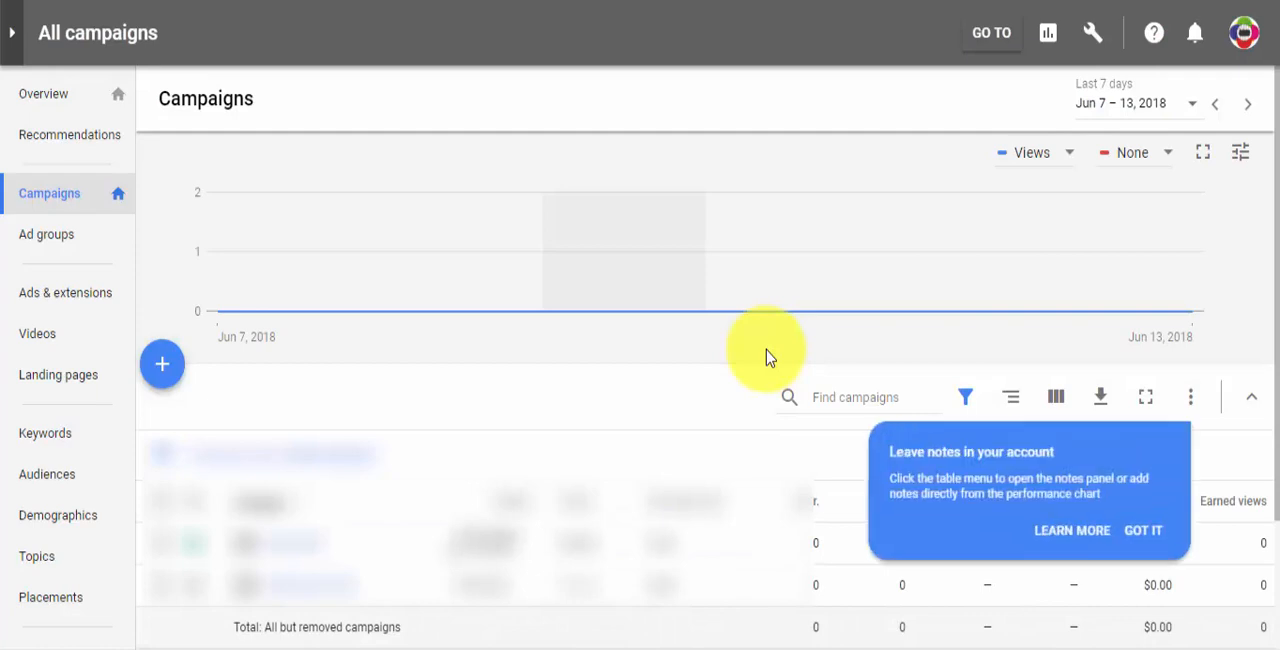
{"action": "mouse_move", "coordinate": [1143, 538]}
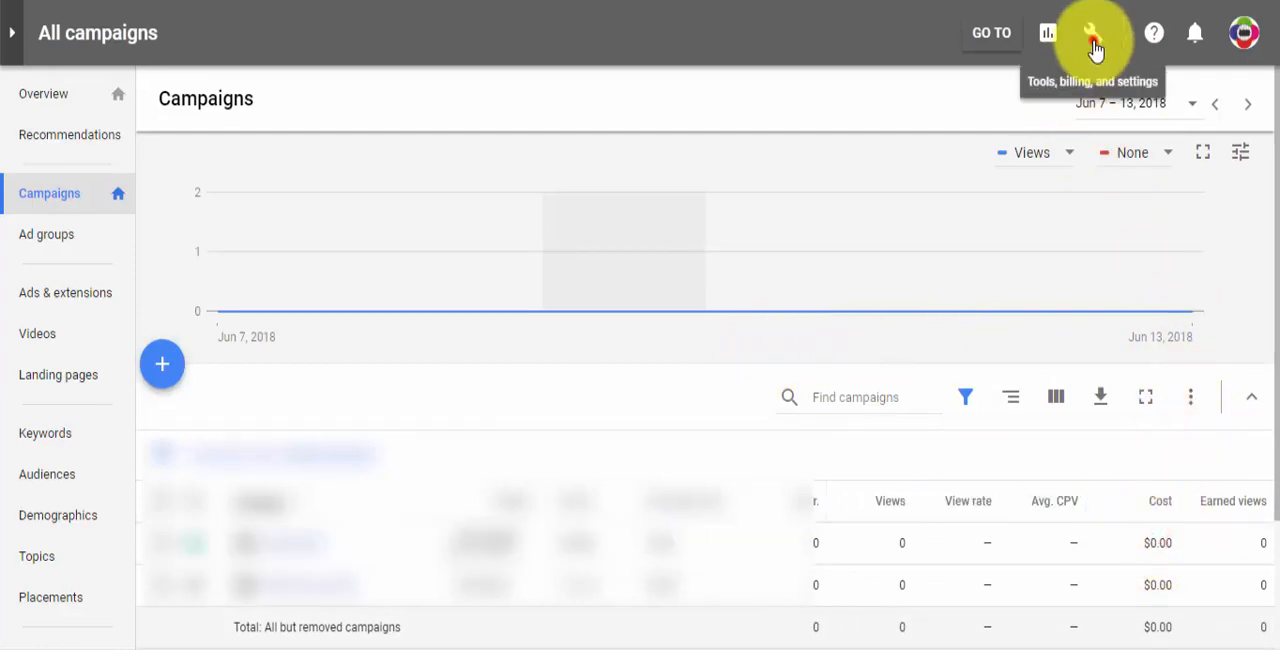
Go to Billing & payments from the tools, billing and settings menu.
{"action": "left_click", "coordinate": [1091, 32]}
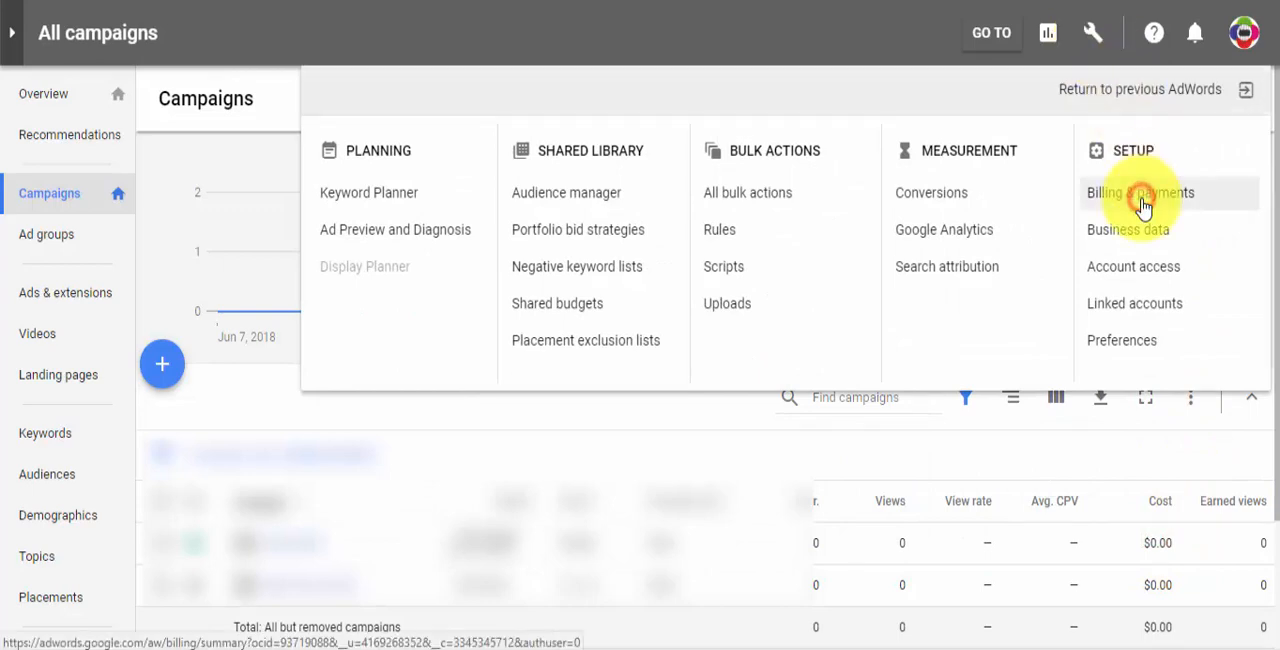
{"action": "left_click", "coordinate": [1139, 192]}
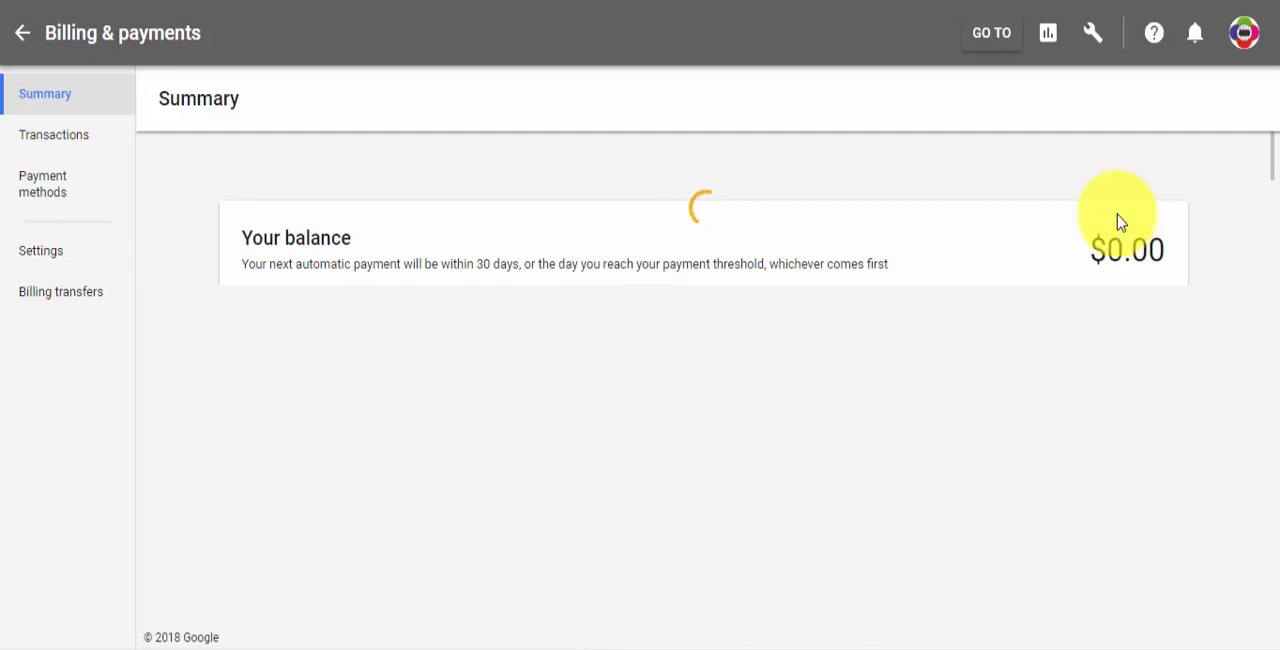
From billing Settings, reach the Promotional codes section and manage promotional codes.
{"action": "left_click", "coordinate": [41, 250]}
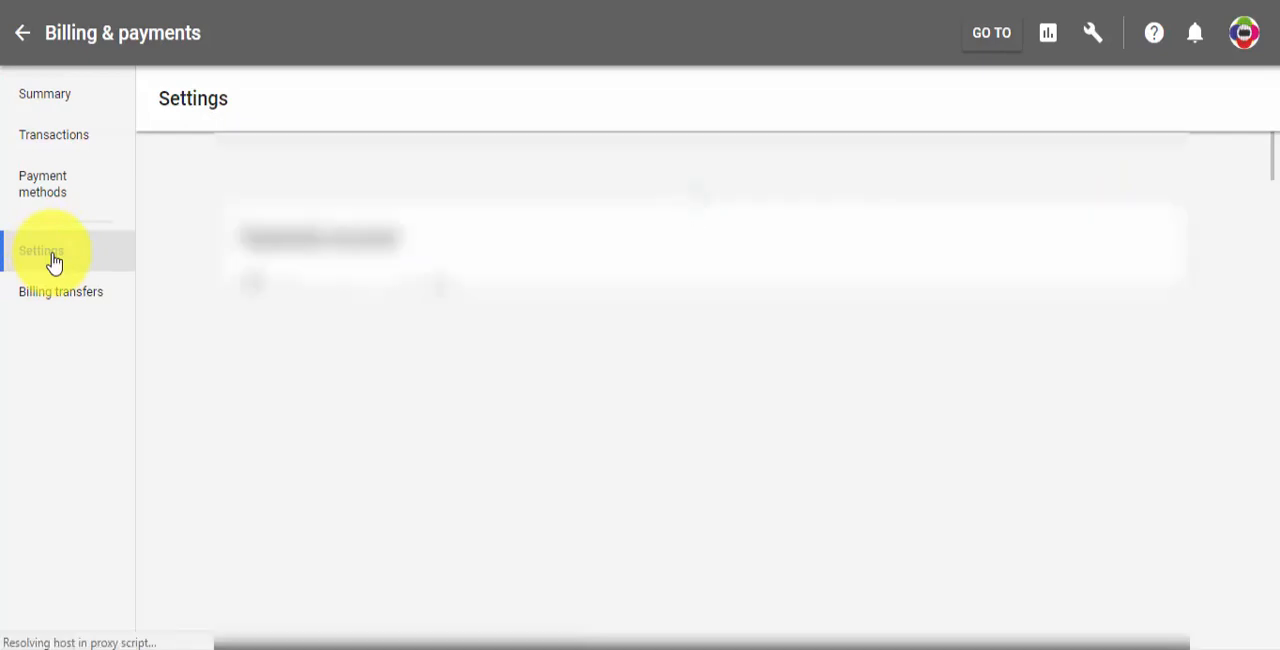
{"action": "scroll", "scroll_direction": "down", "scroll_amount": 3}
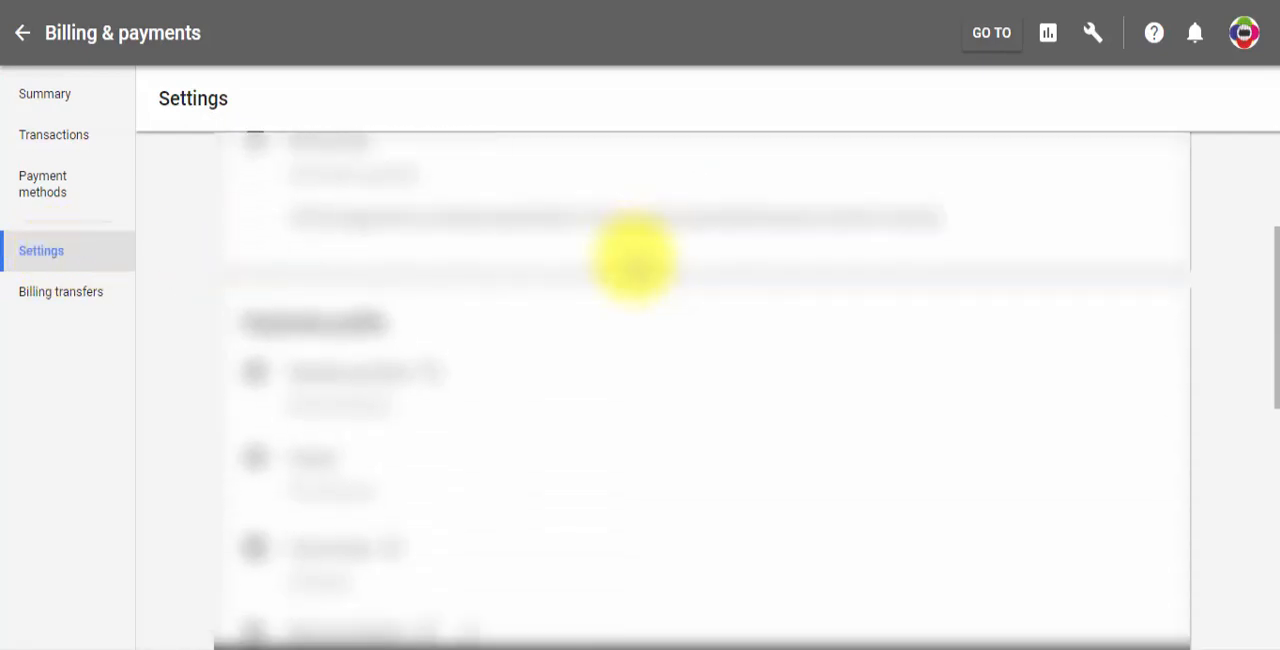
{"action": "scroll", "scroll_direction": "down", "scroll_amount": 3}
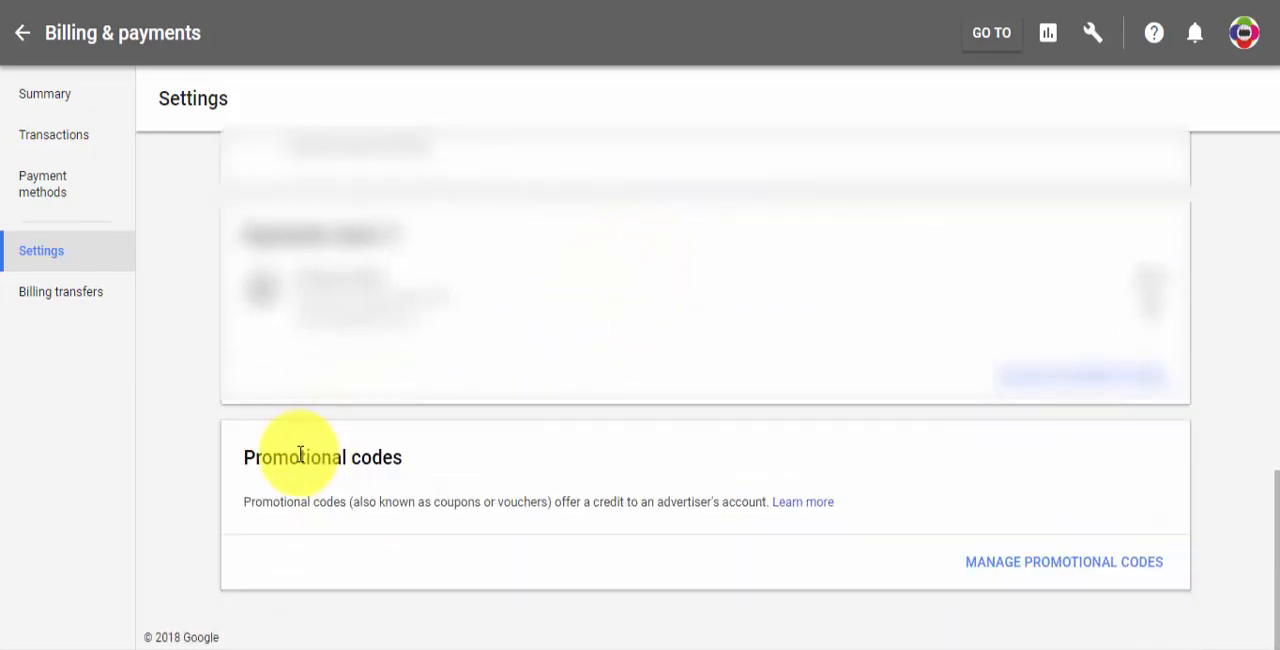
{"action": "double_click", "coordinate": [322, 457]}
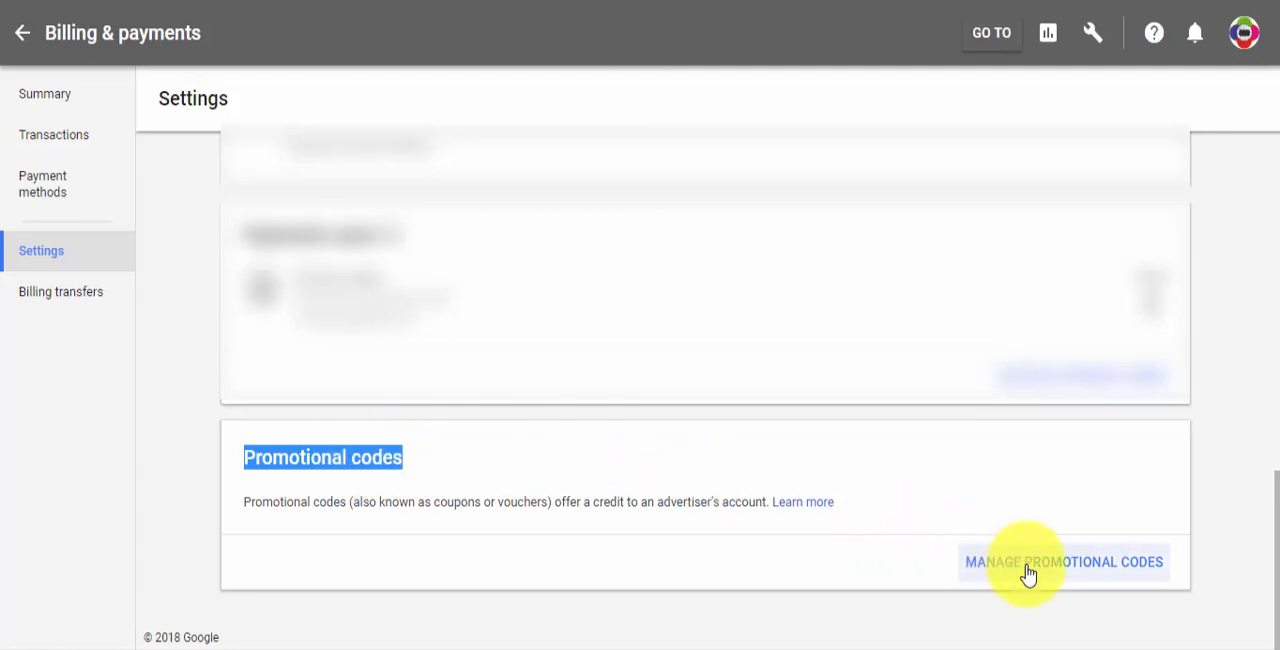
{"action": "left_click", "coordinate": [1063, 561]}
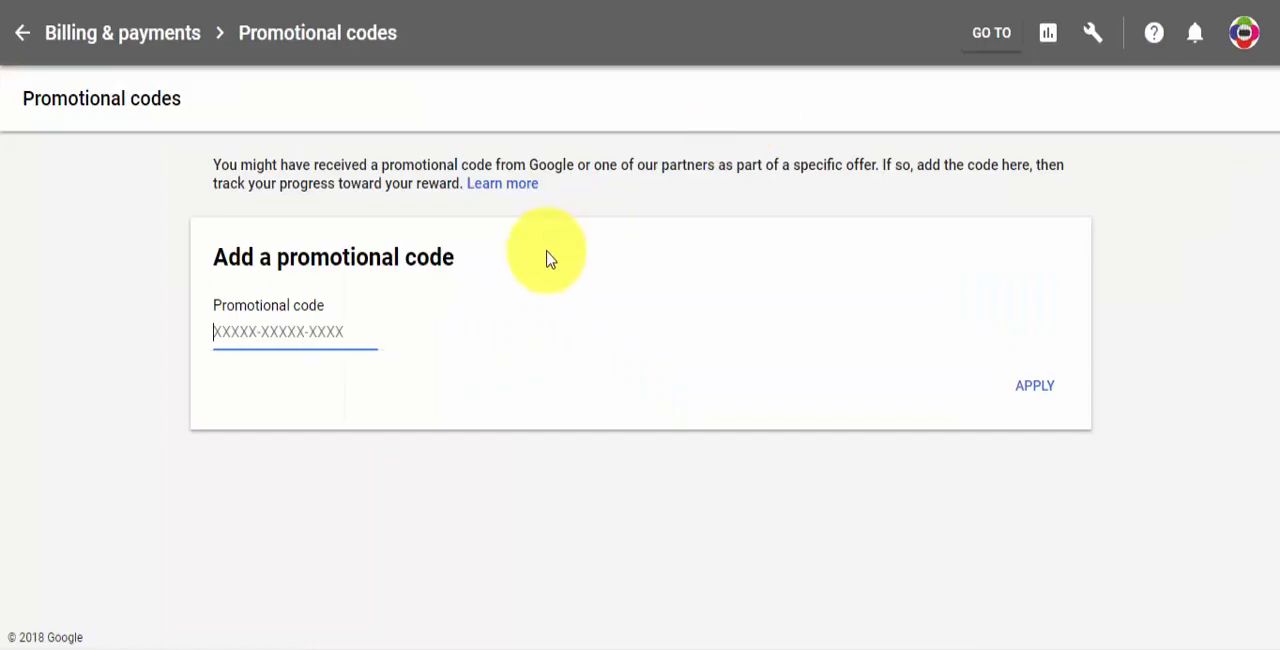
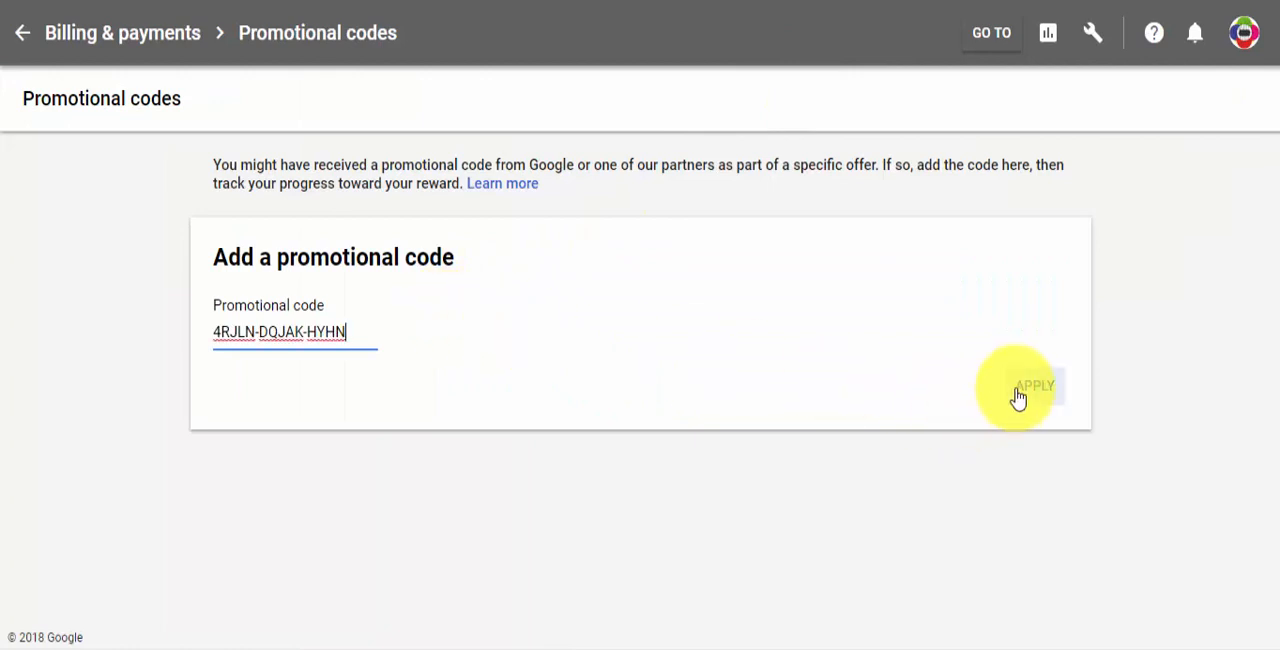
{"action": "left_click", "coordinate": [1033, 386]}
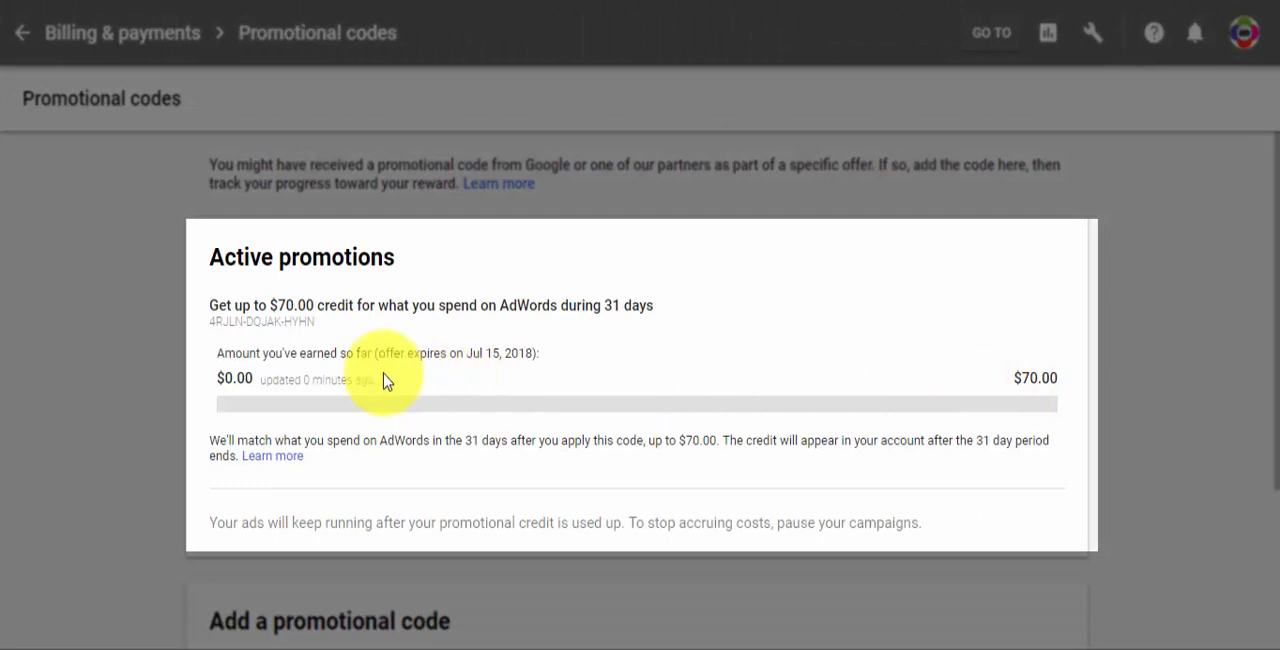
{"action": "mouse_move", "coordinate": [400, 308]}
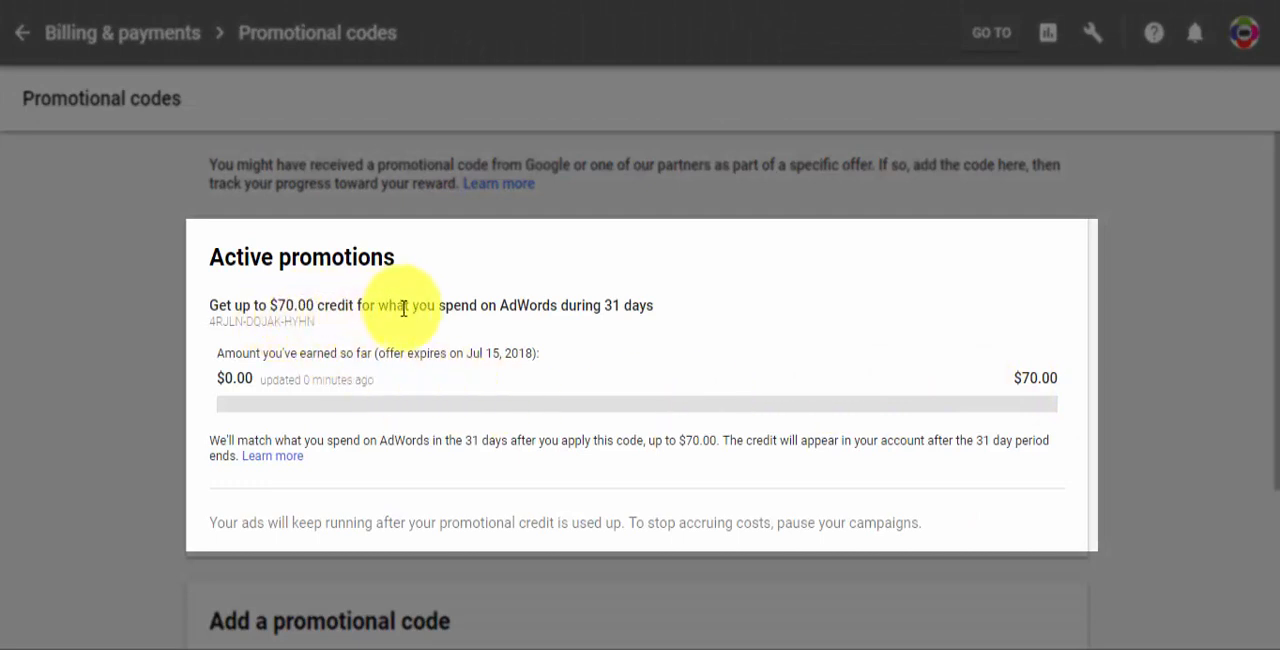
{"action": "mouse_move", "coordinate": [578, 325]}
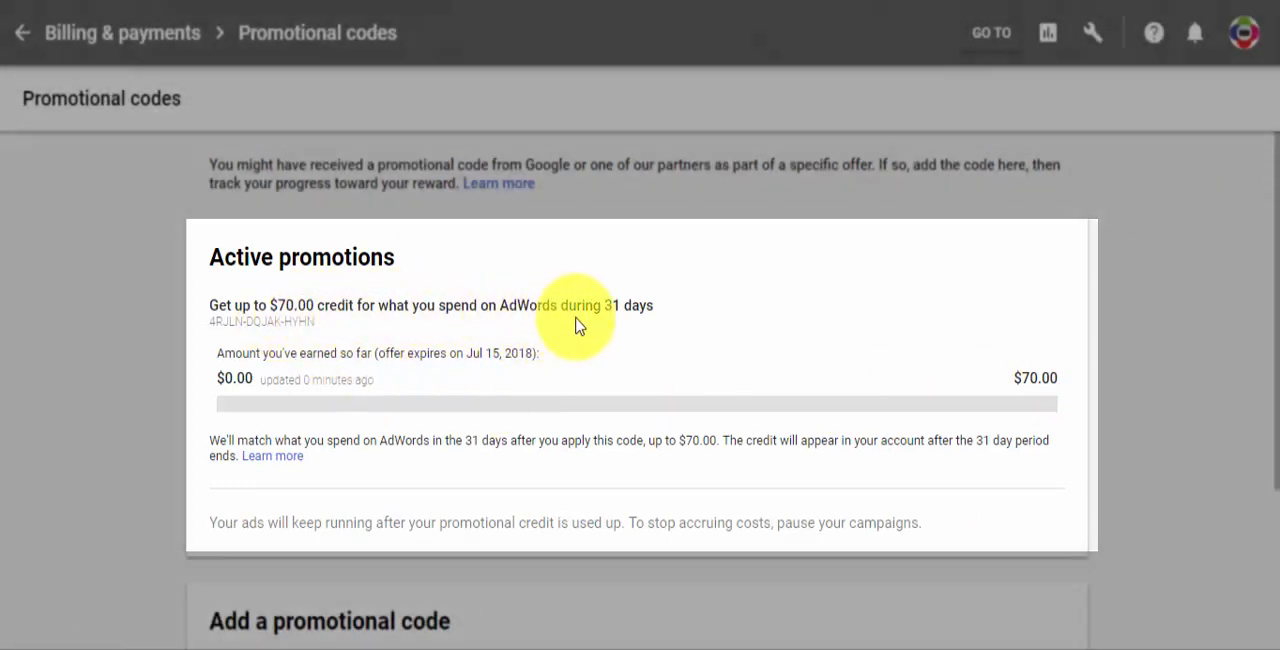
{"action": "mouse_move", "coordinate": [378, 370]}
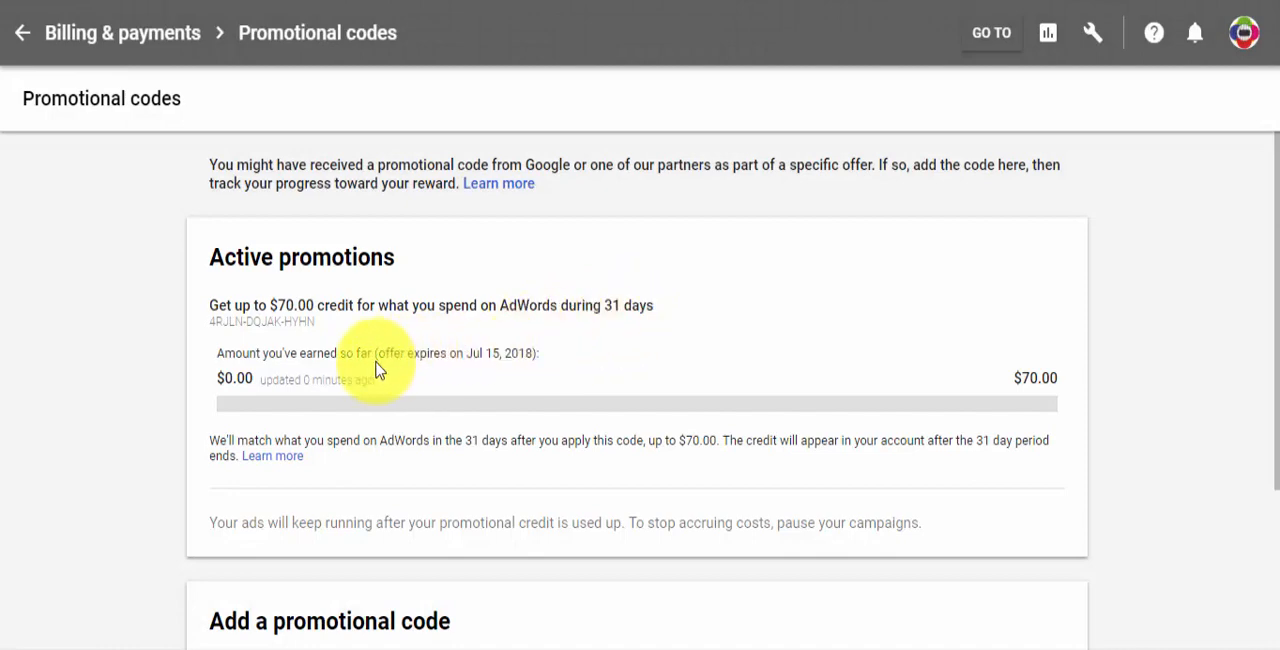
{"action": "mouse_move", "coordinate": [268, 372]}
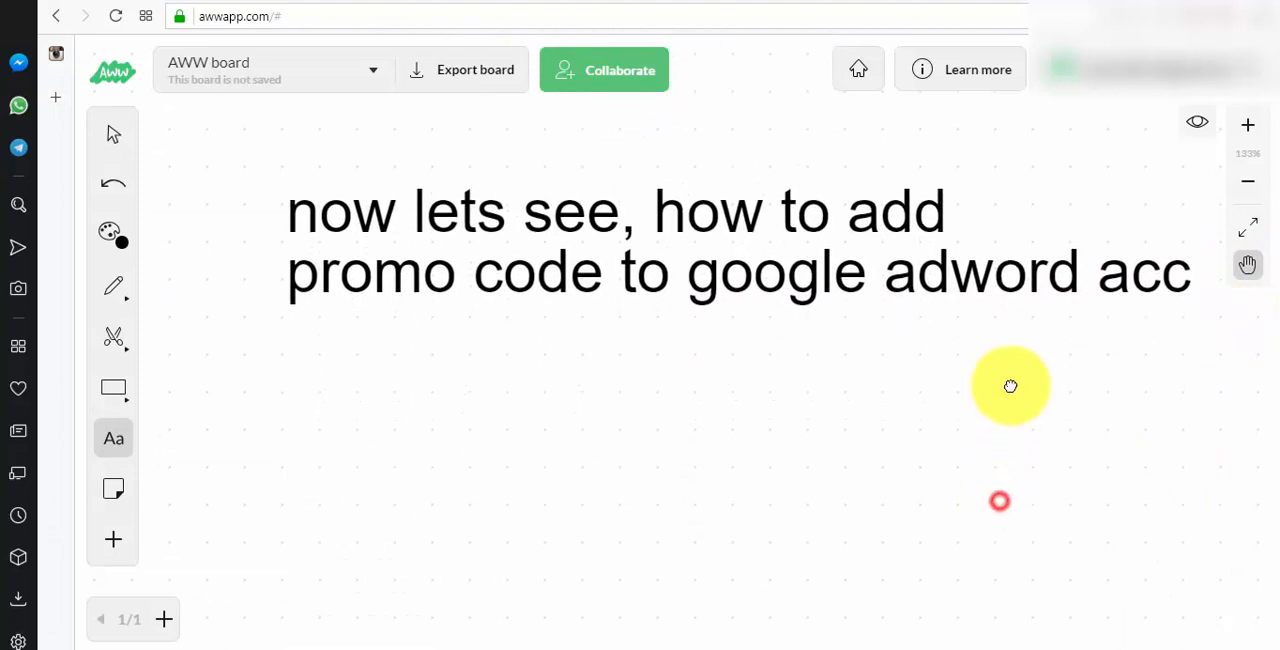
Add a text note reading 'DONE!!!' on the board below the promo code note.
{"action": "left_click", "coordinate": [113, 237]}
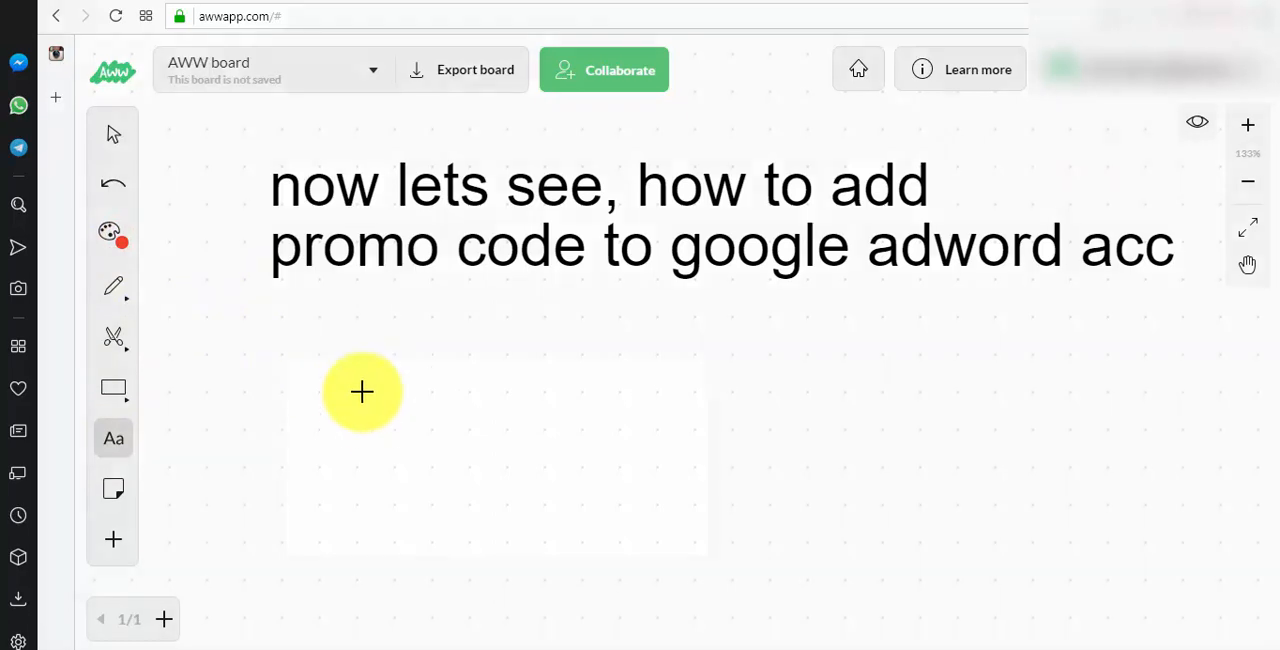
{"action": "left_click", "coordinate": [362, 392]}
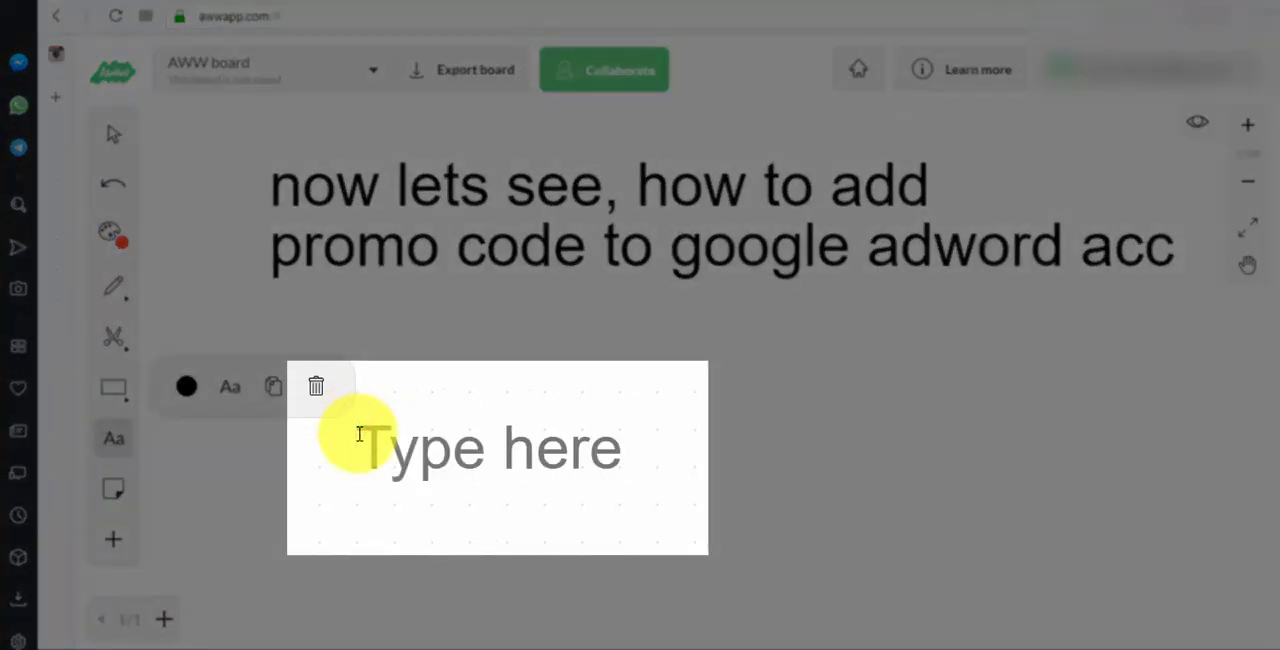
{"action": "type", "text": "DON"}
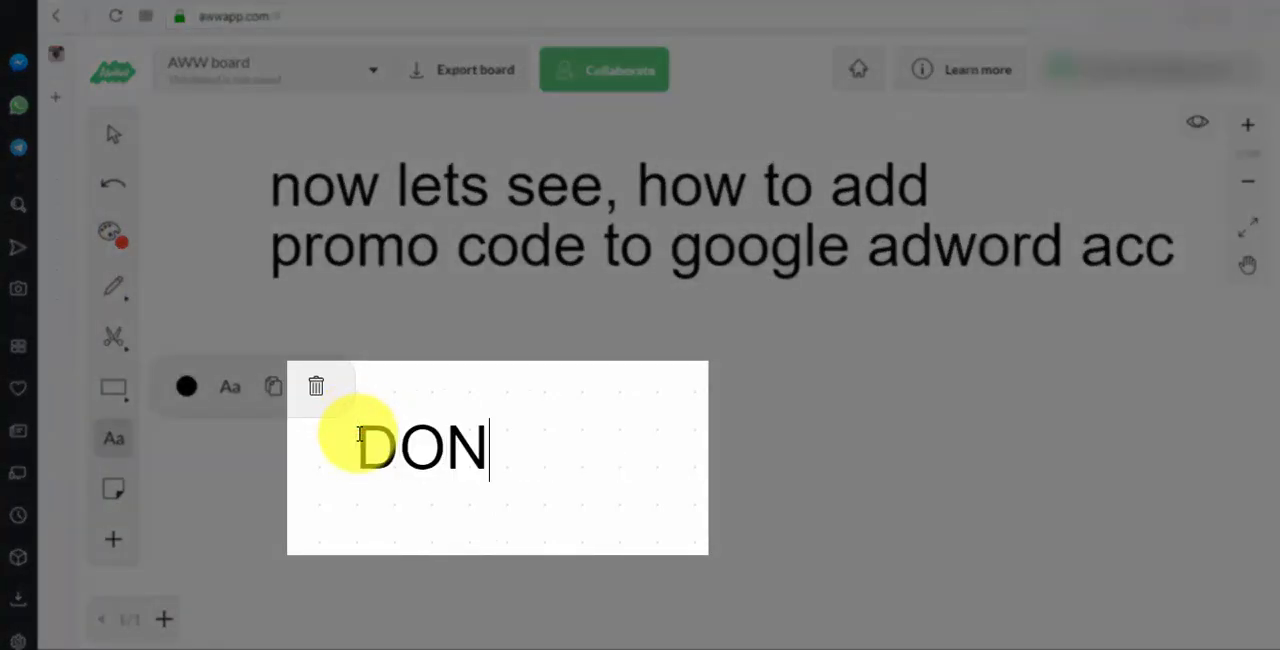
{"action": "type", "text": "E!!!"}
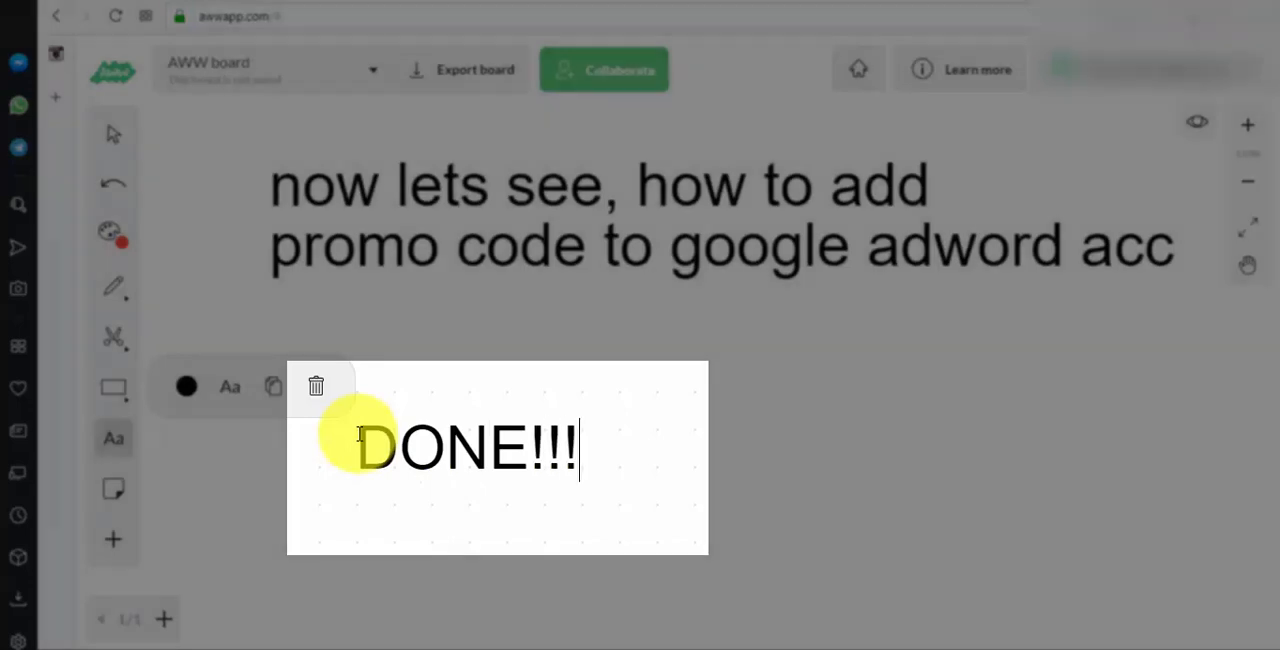